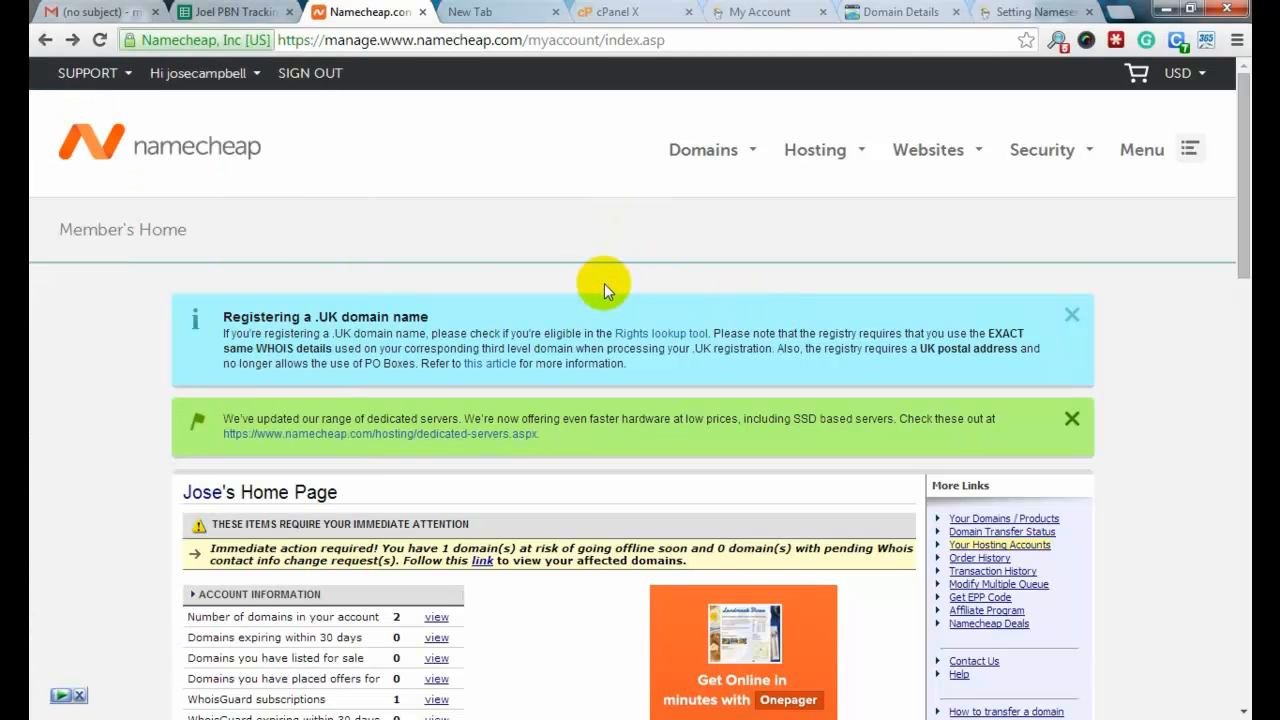
mouse_move(598, 328)
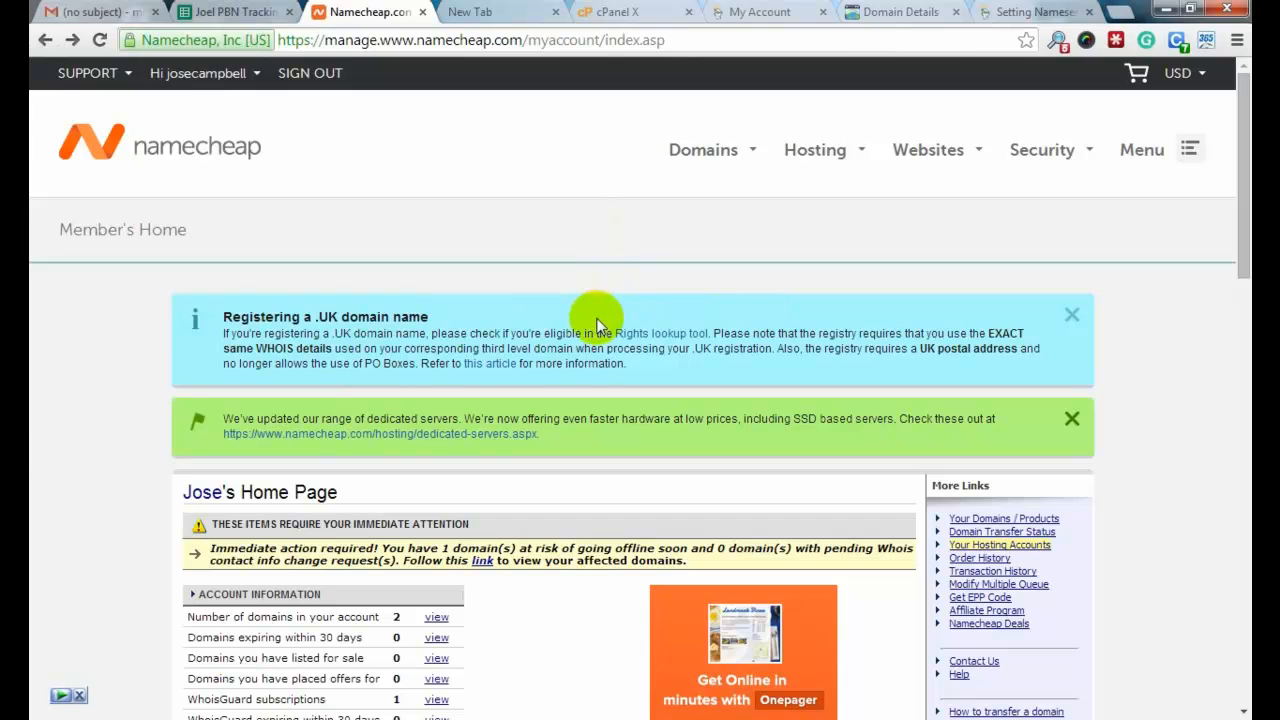
mouse_move(524, 336)
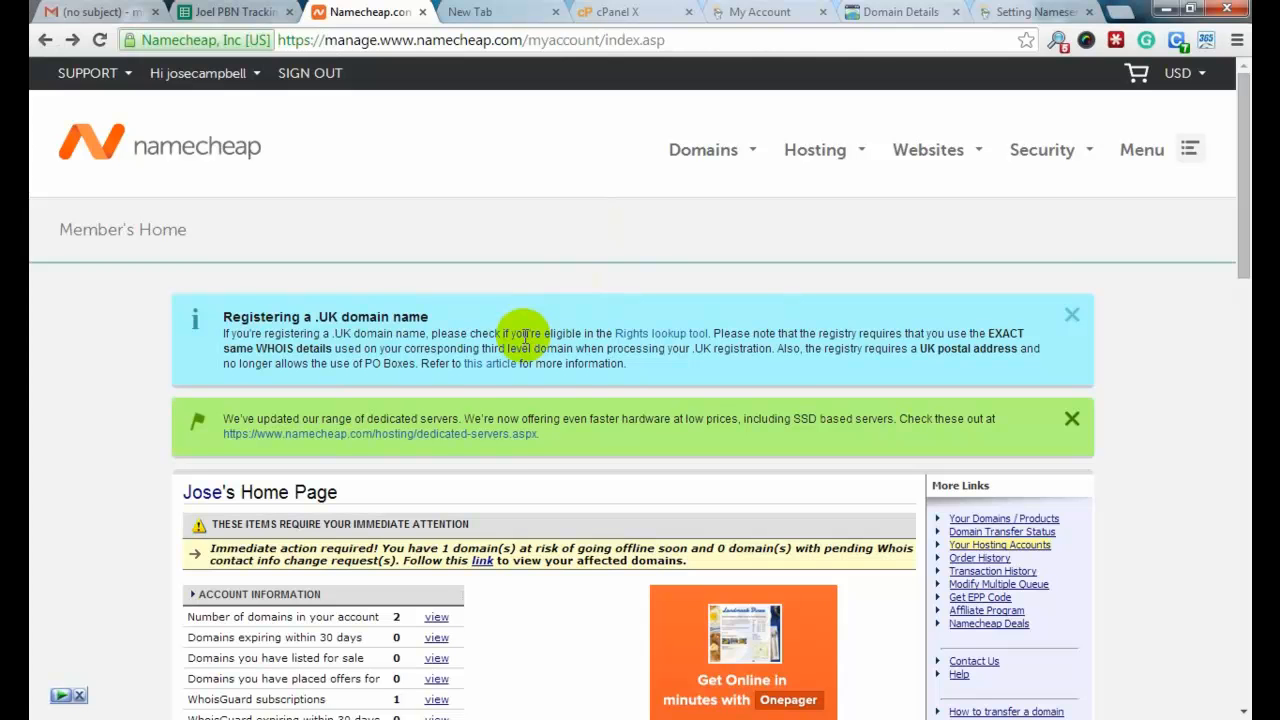
mouse_move(564, 344)
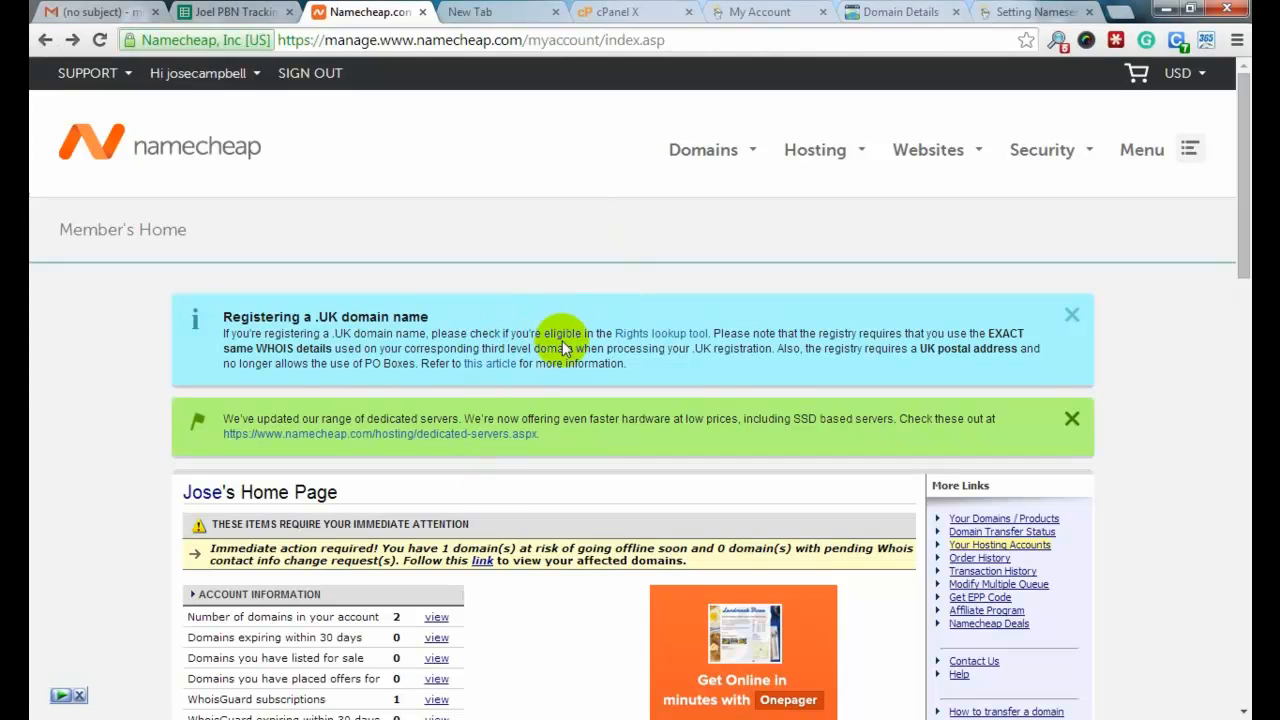
mouse_move(612, 204)
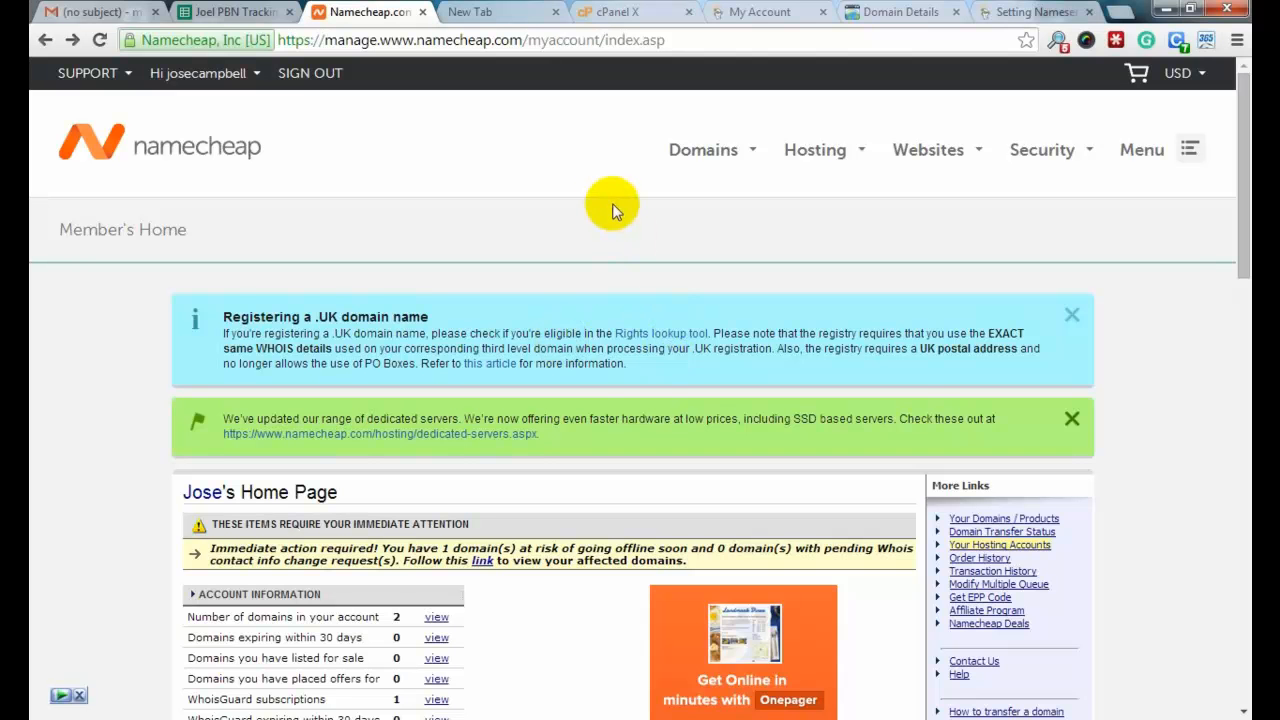
Step: View the account's domain list, checking the hosting IP tab and PBN tracking spreadsheet along the way
scroll("down", 3)
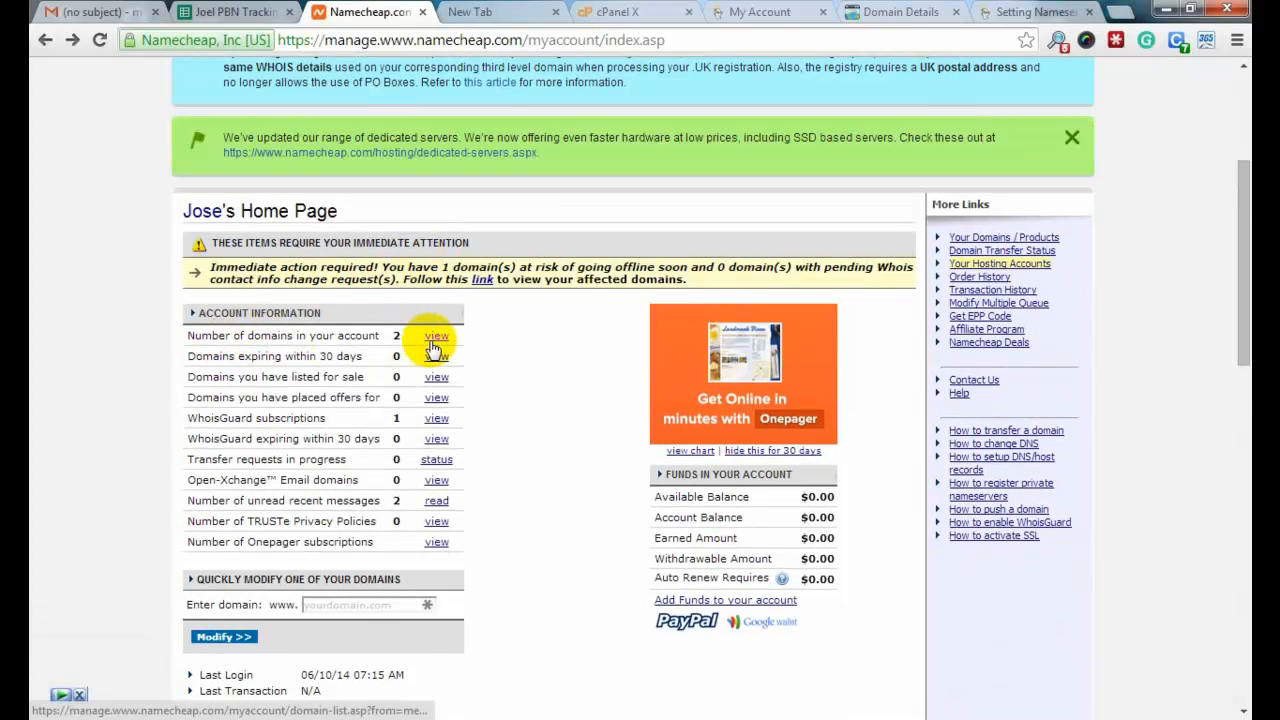
left_click(436, 336)
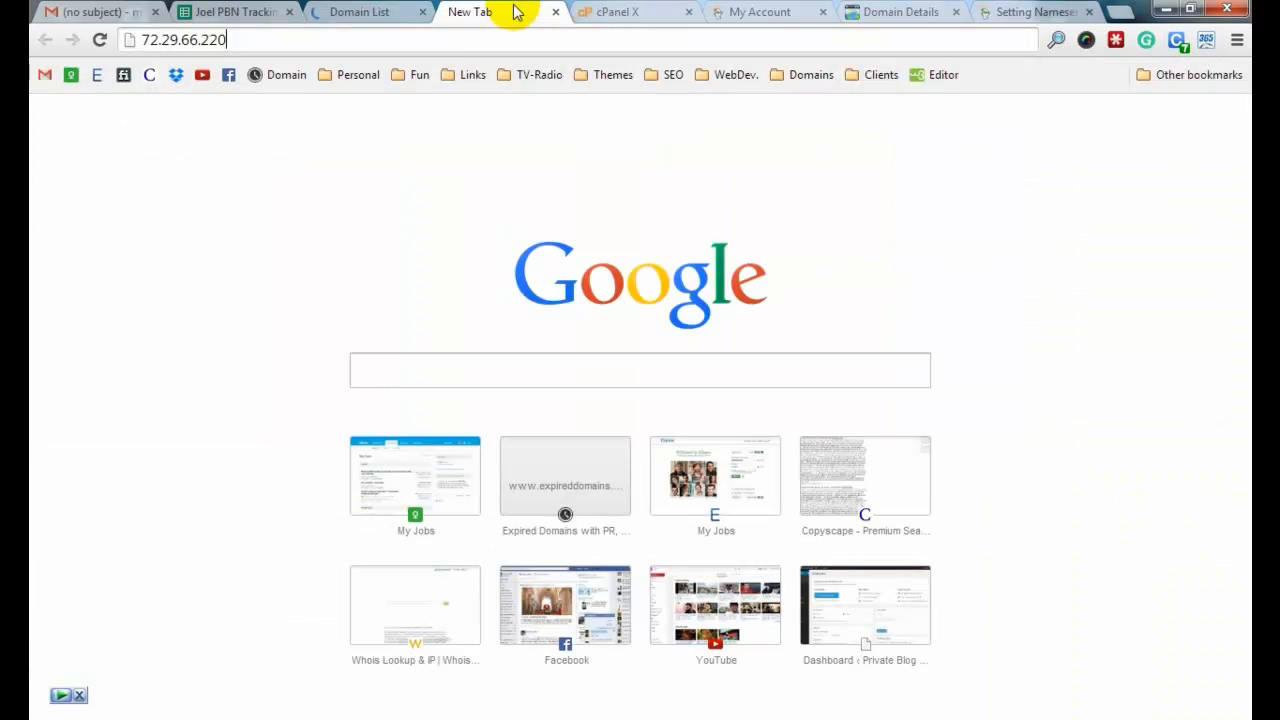
left_click(180, 40)
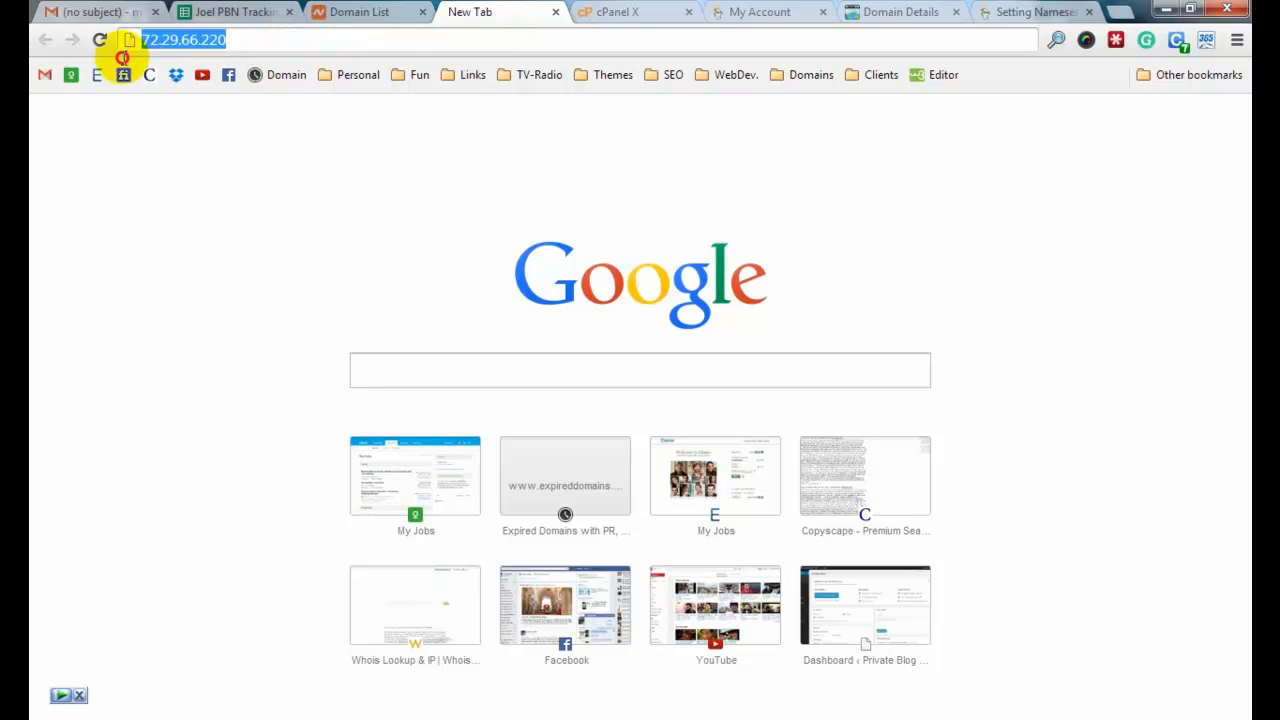
left_click(360, 12)
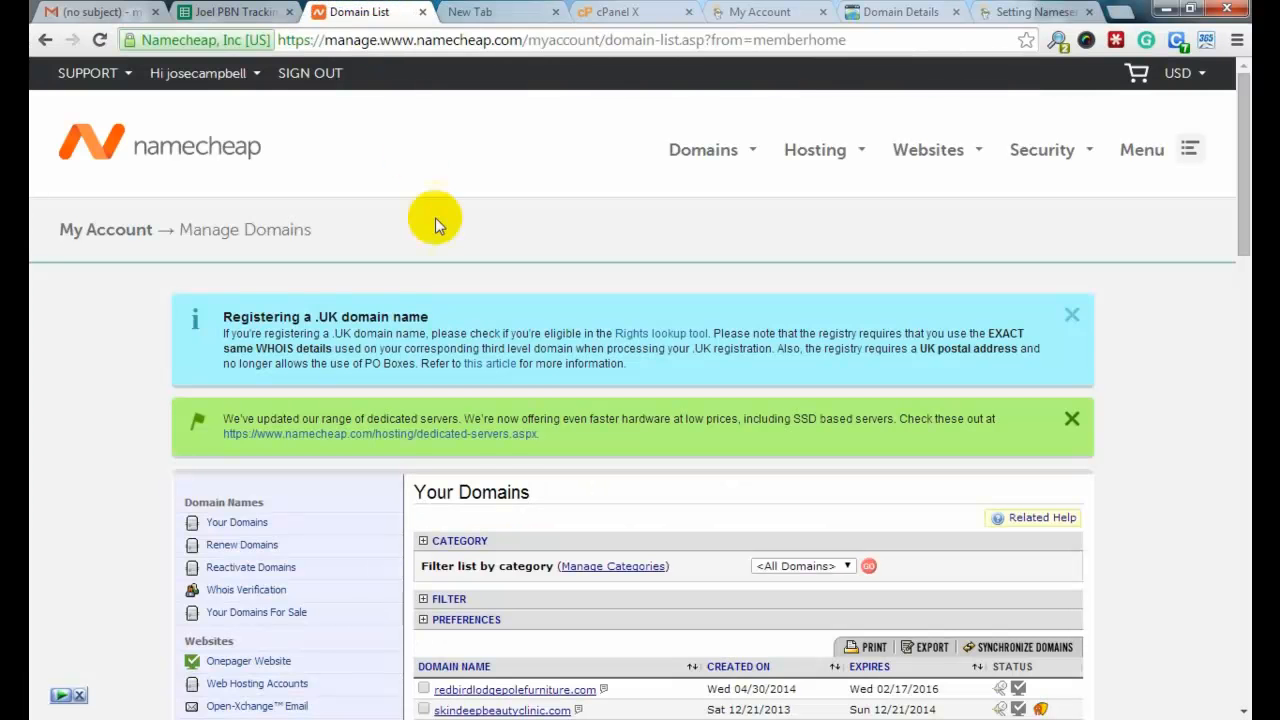
mouse_move(484, 164)
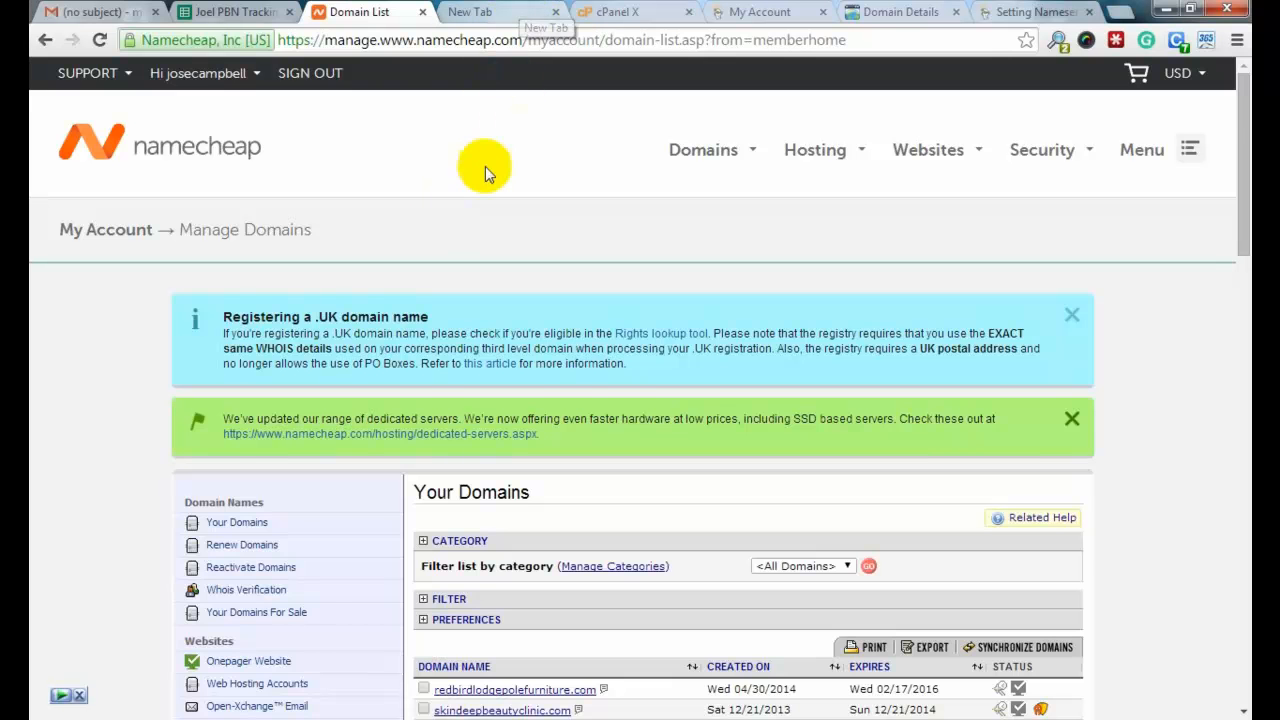
scroll("down", 3)
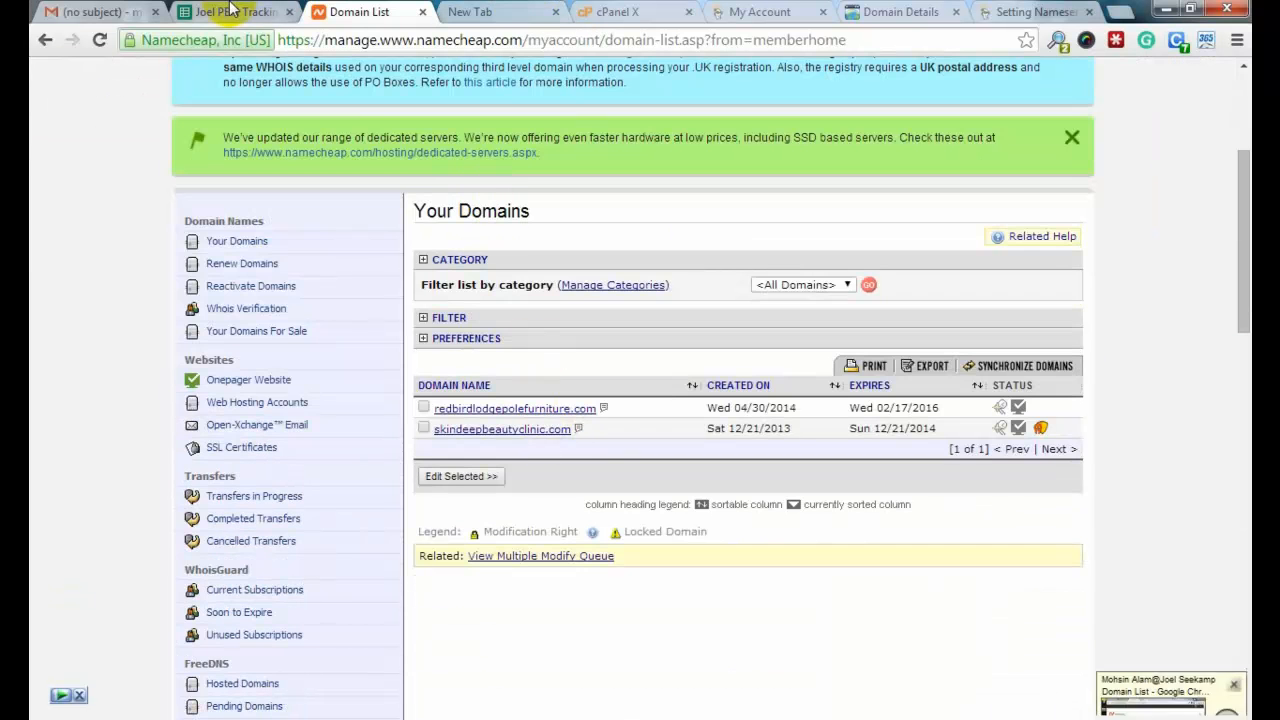
left_click(230, 12)
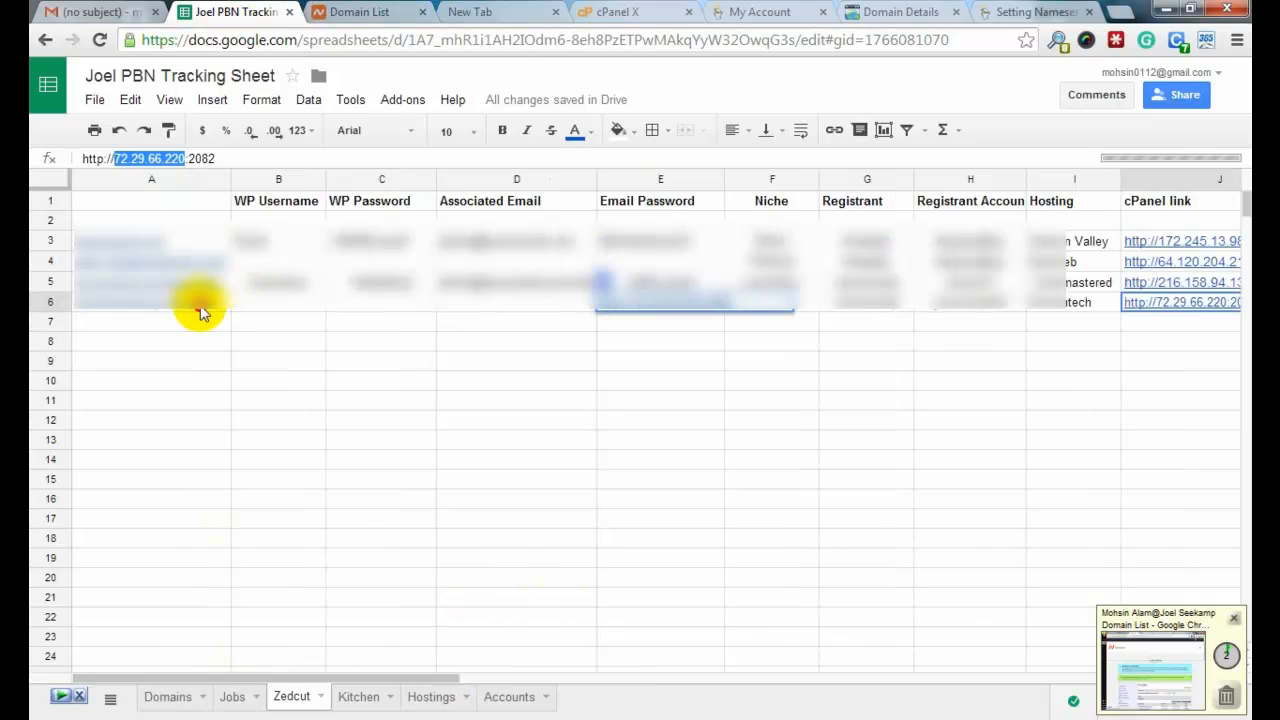
left_click(358, 12)
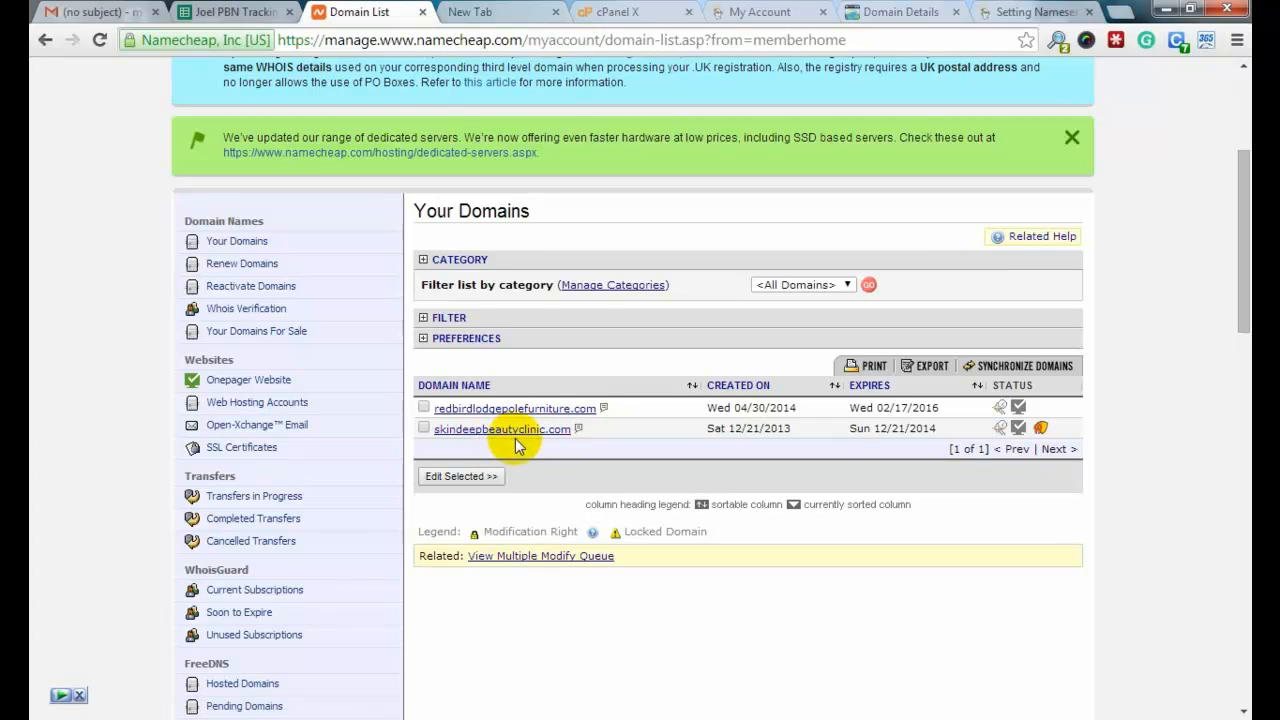
mouse_move(524, 450)
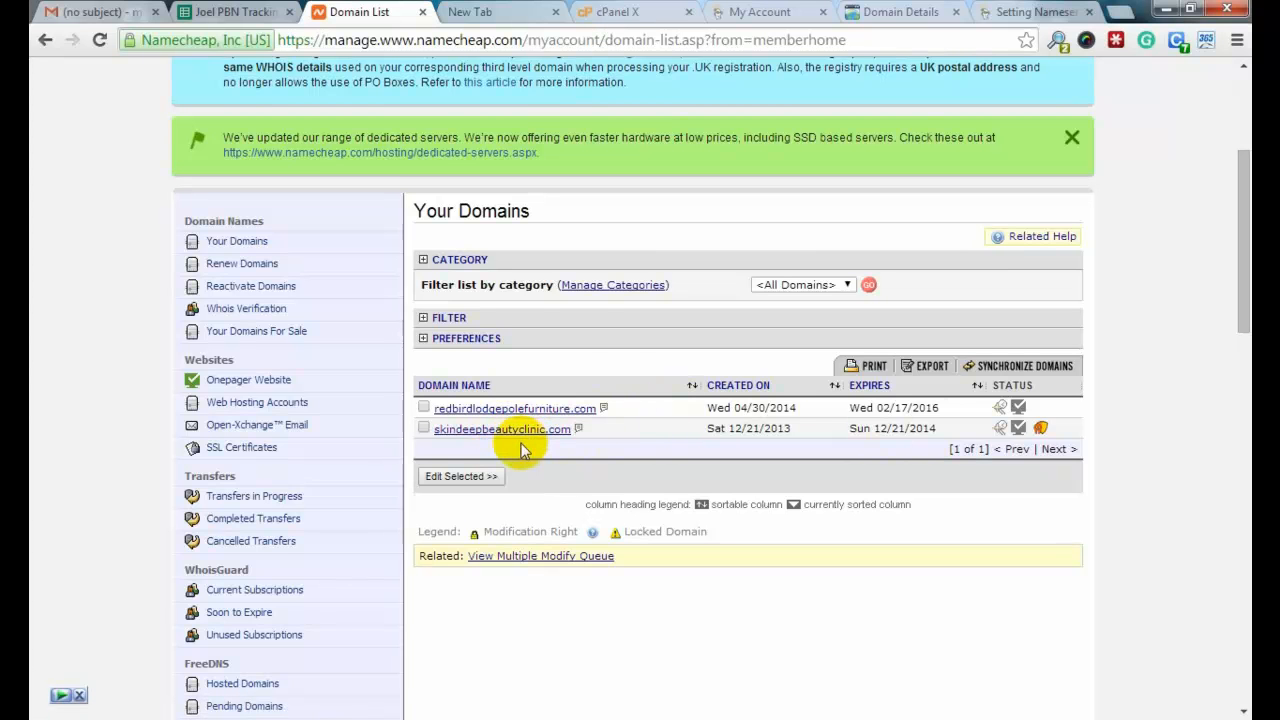
mouse_move(500, 428)
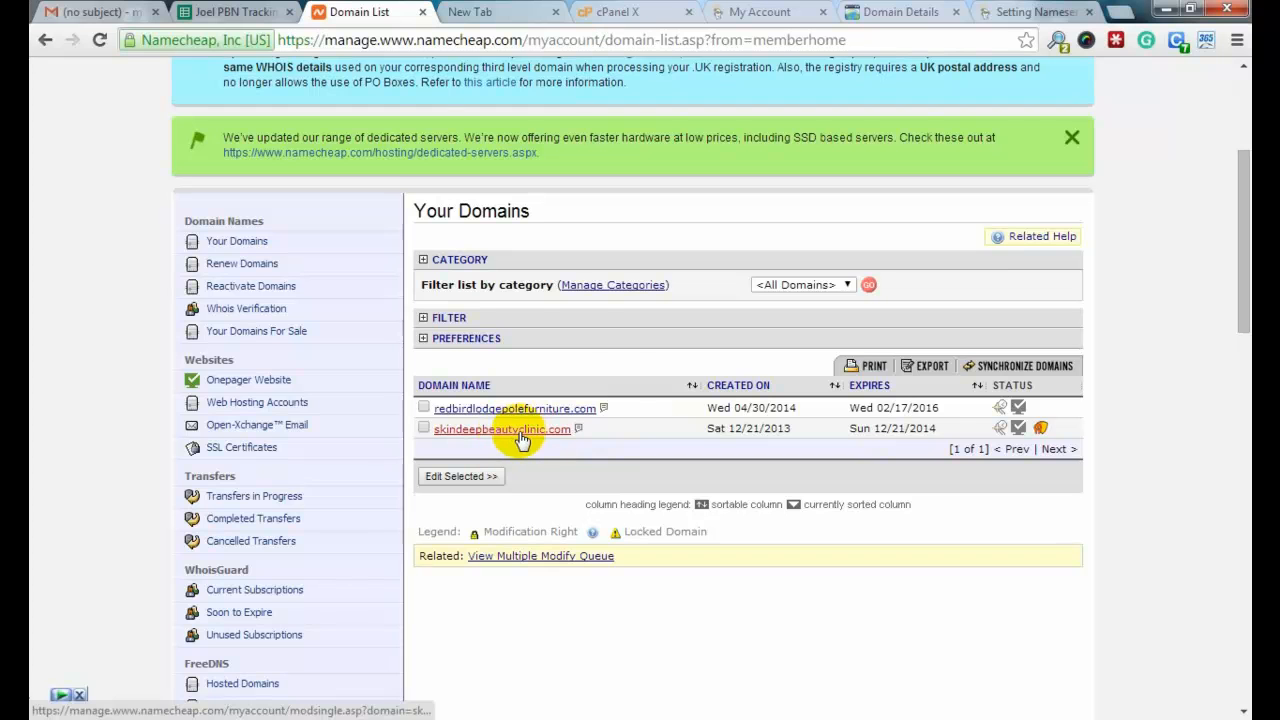
Step: Select skindeepbeautyclinic.com in Your Domains to load its management page
left_click(500, 428)
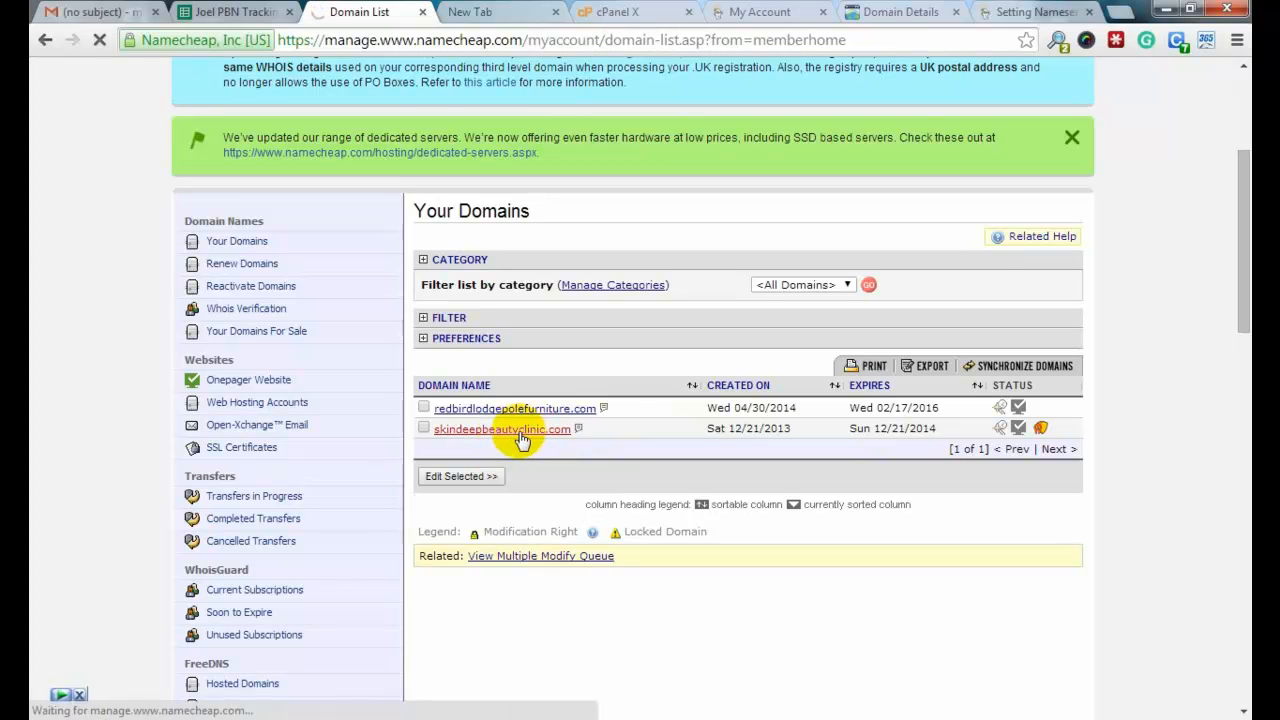
left_click(500, 428)
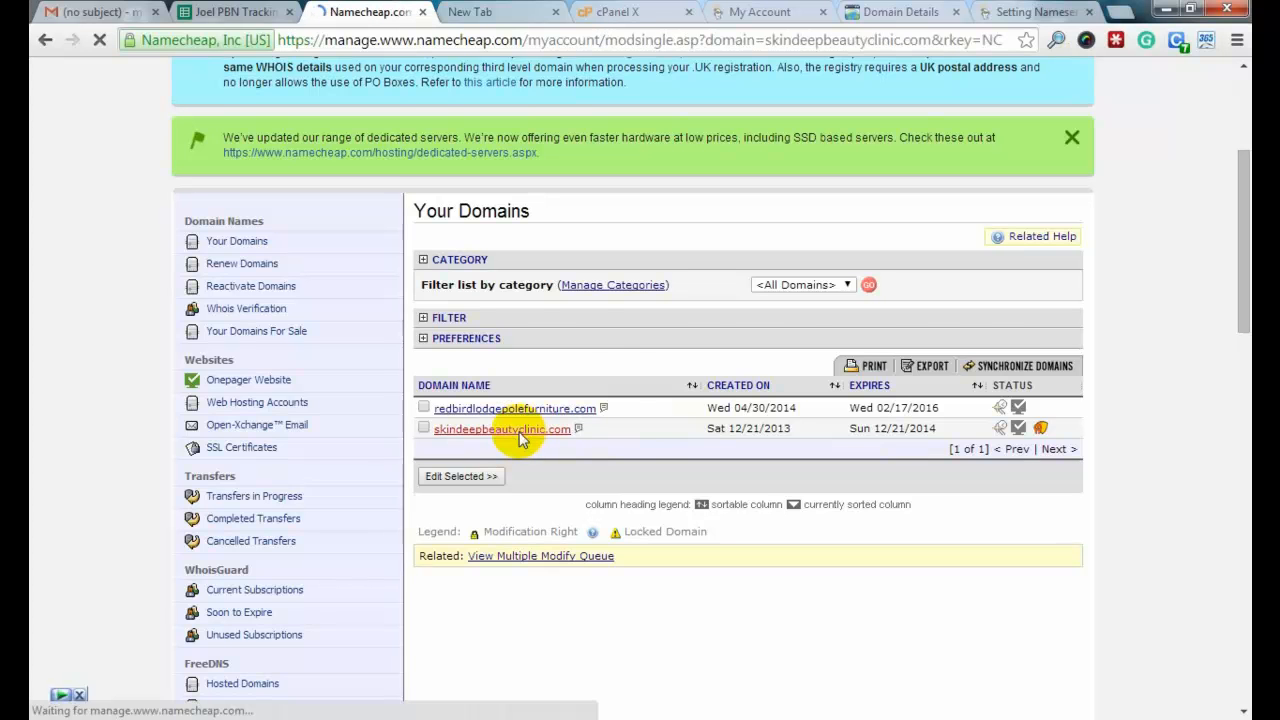
Step: Reach the Nameserver Registration form under Advanced Options for skindeepbeautyclinic.com
left_click(500, 428)
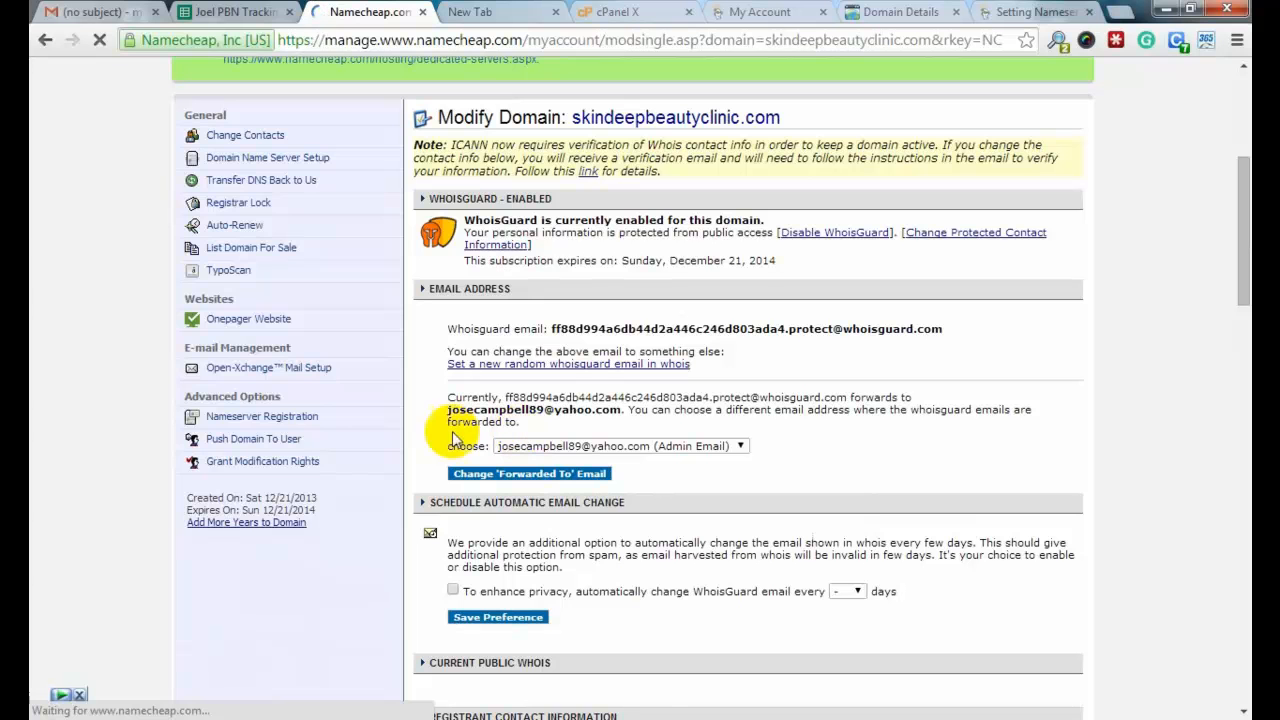
left_click(262, 416)
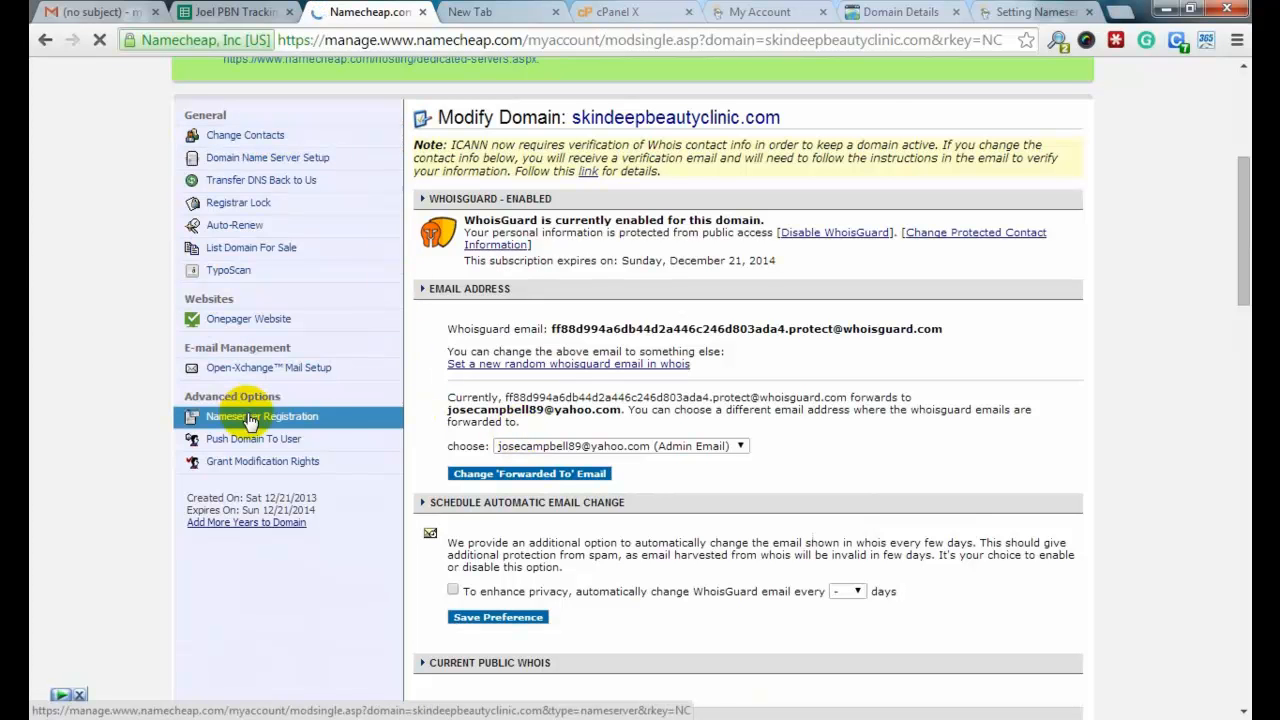
mouse_move(296, 414)
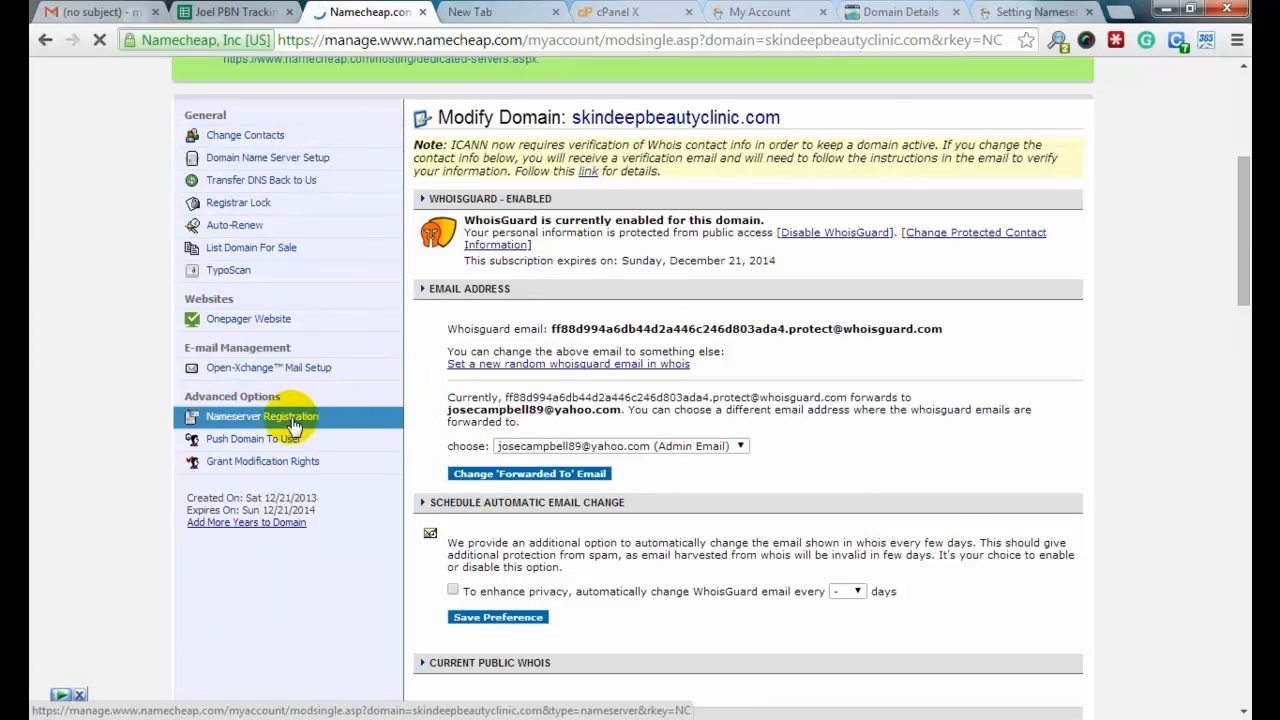
mouse_move(320, 428)
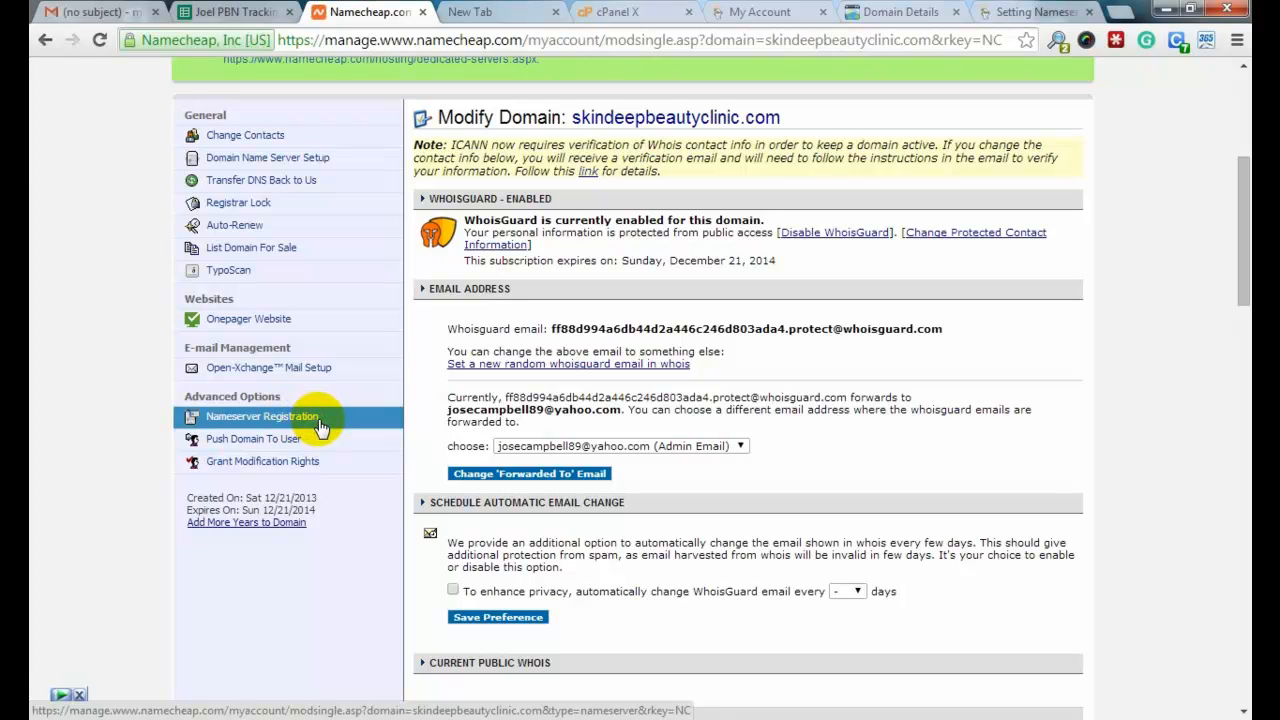
left_click(262, 416)
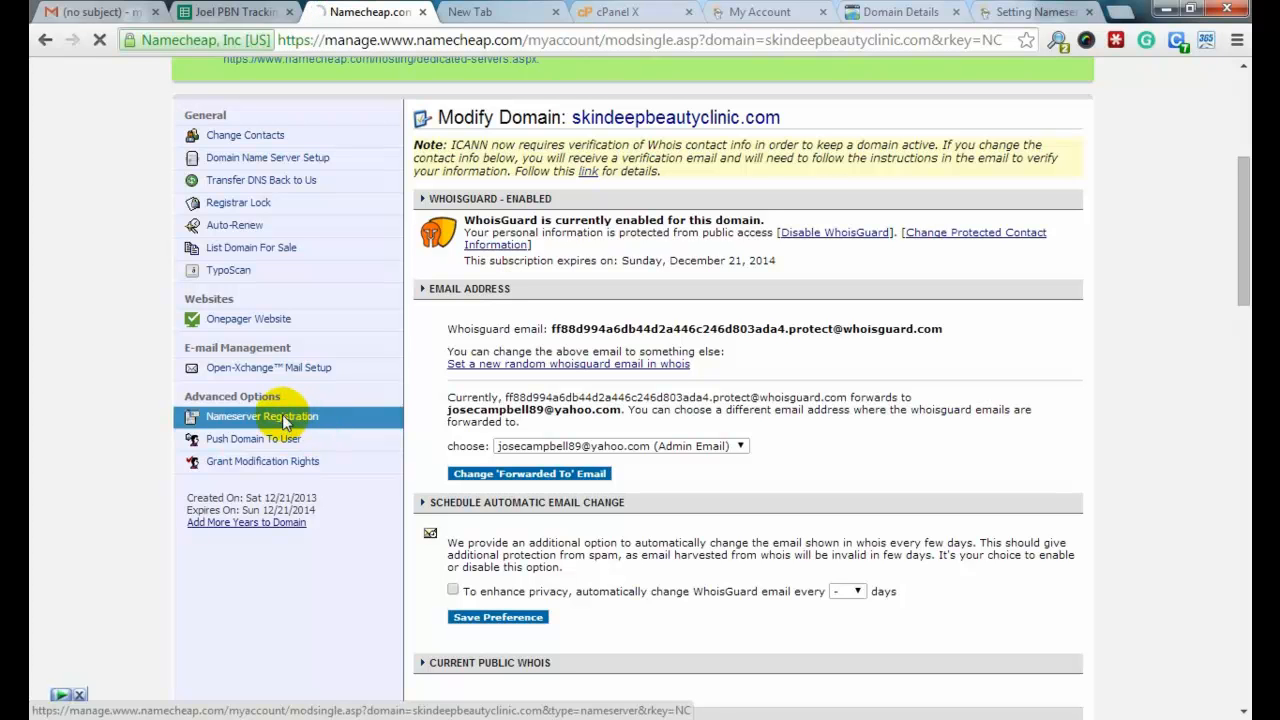
left_click(262, 416)
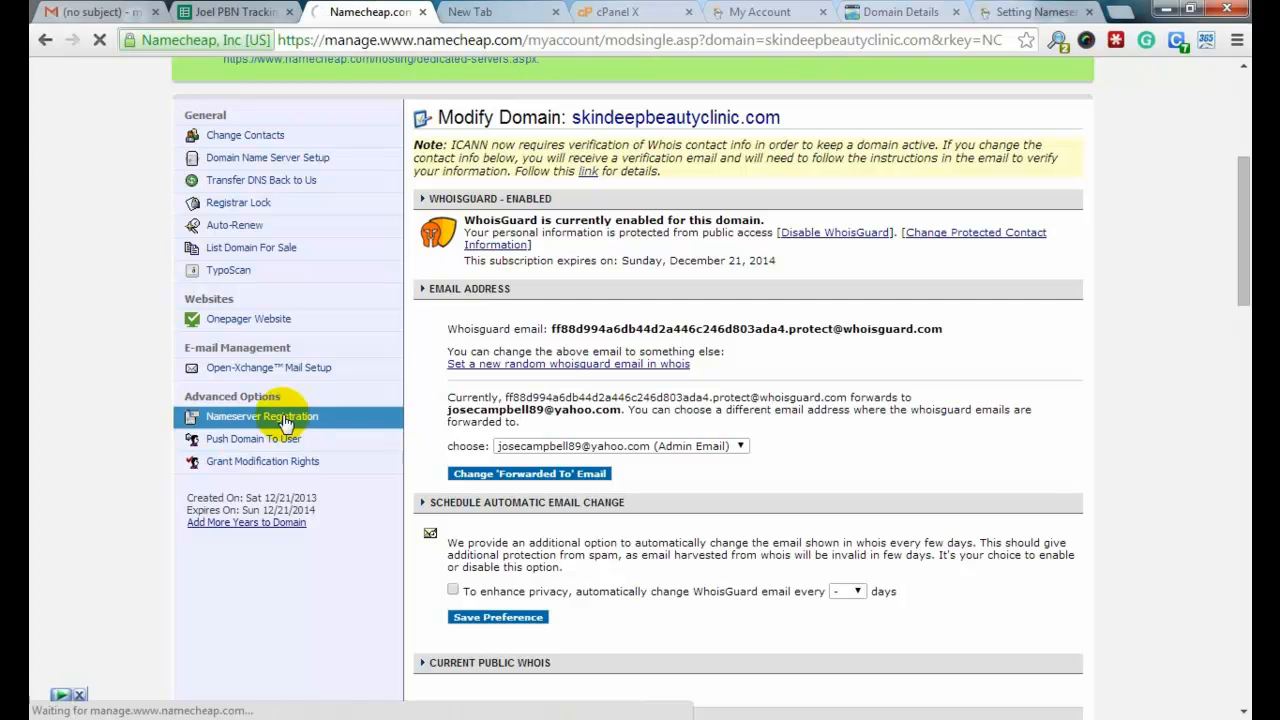
left_click(260, 416)
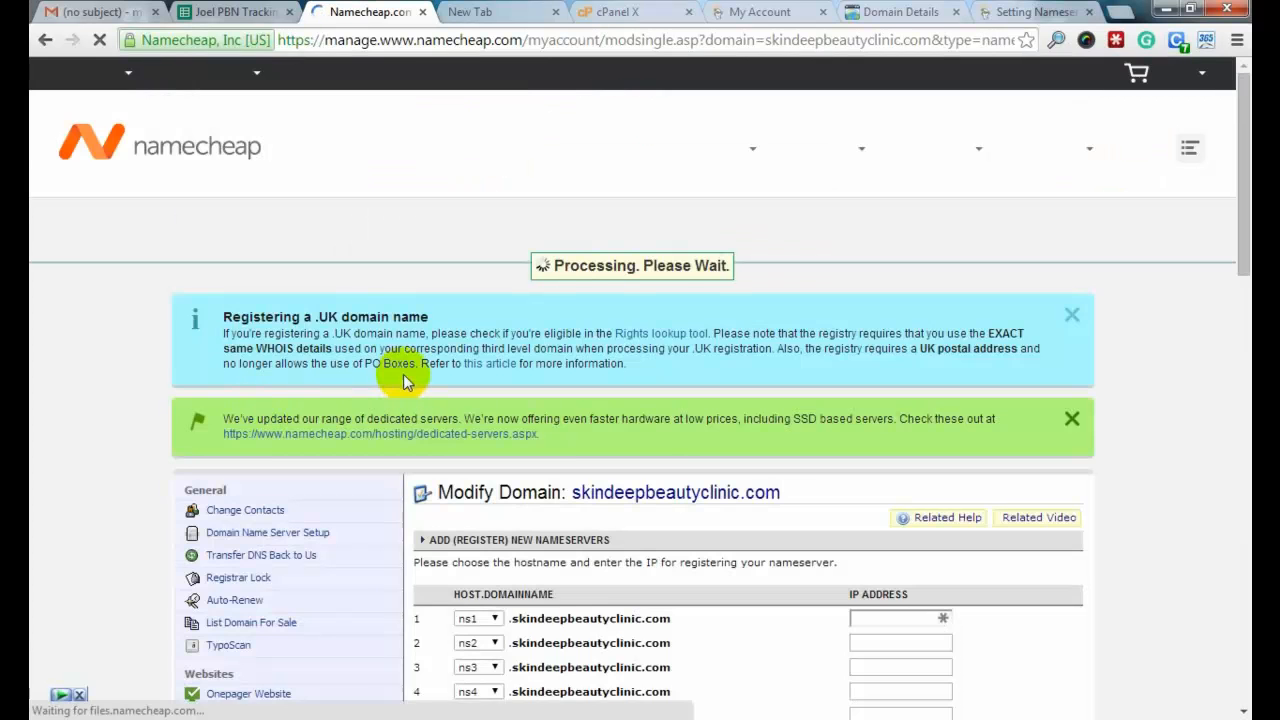
Step: Enter 72.29.66.220 as the IP address for both ns1 and ns2 and submit the registration
scroll("down", 3)
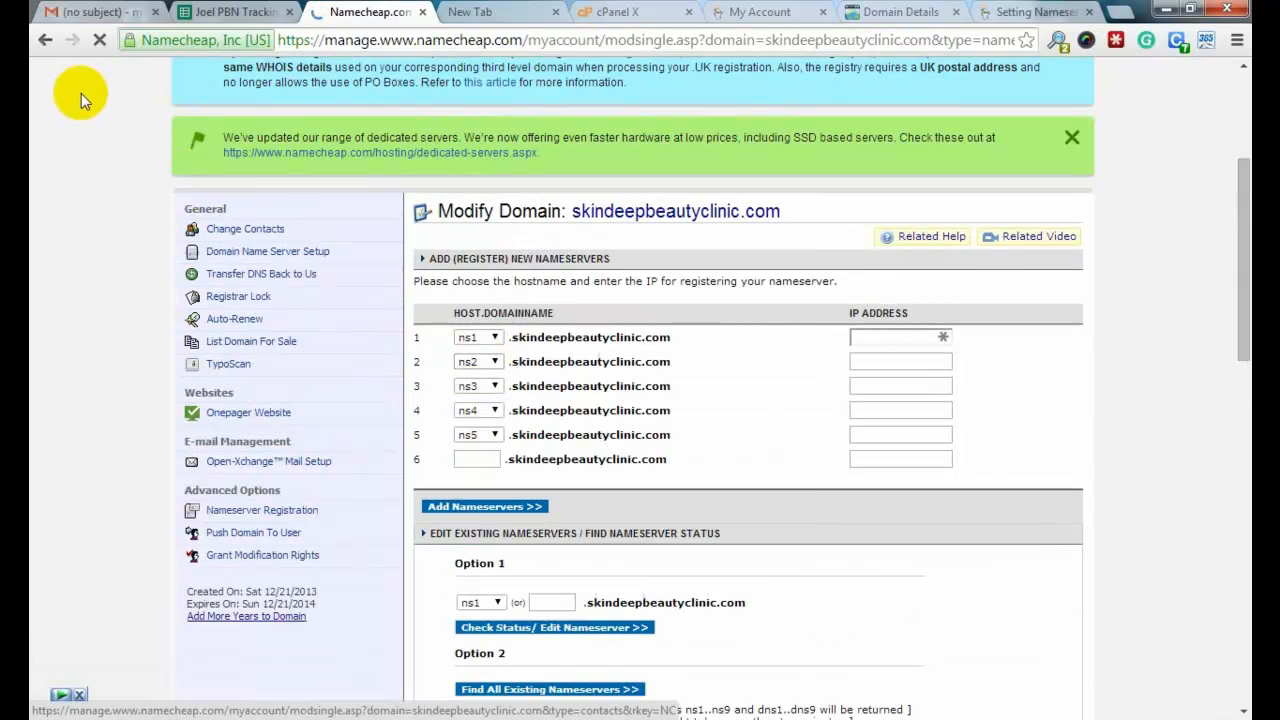
left_click(470, 12)
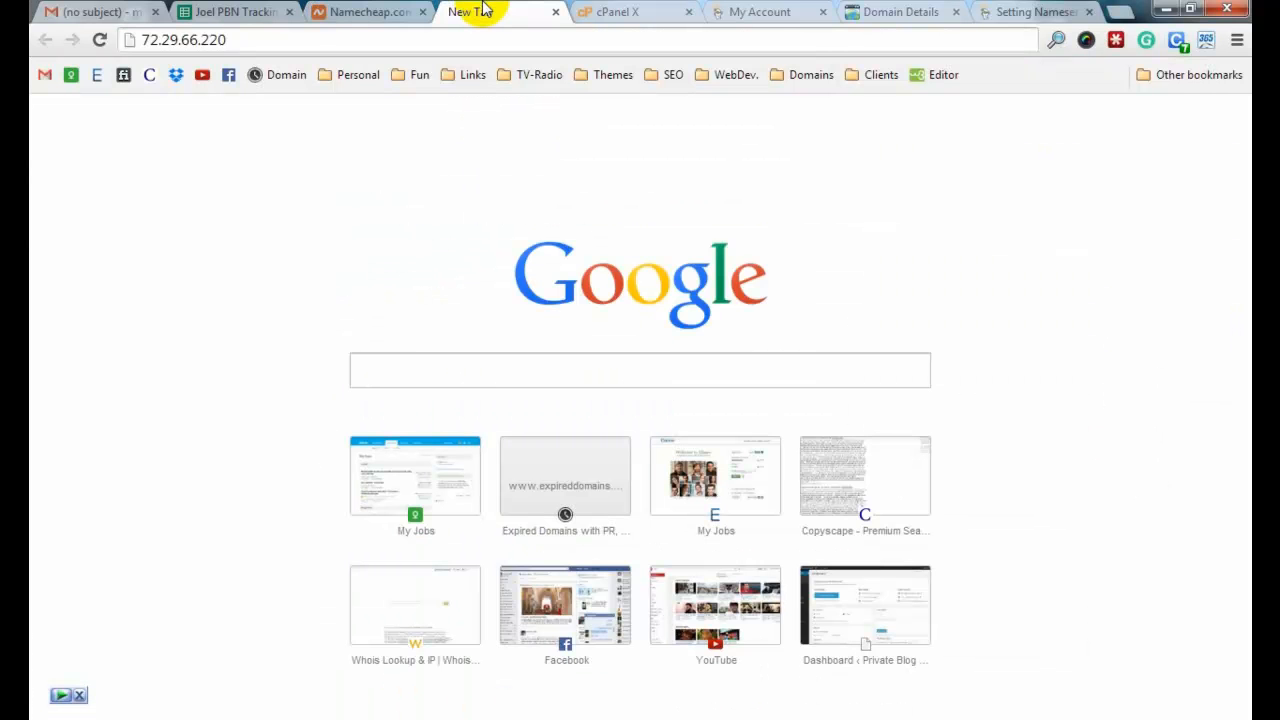
left_click(370, 12)
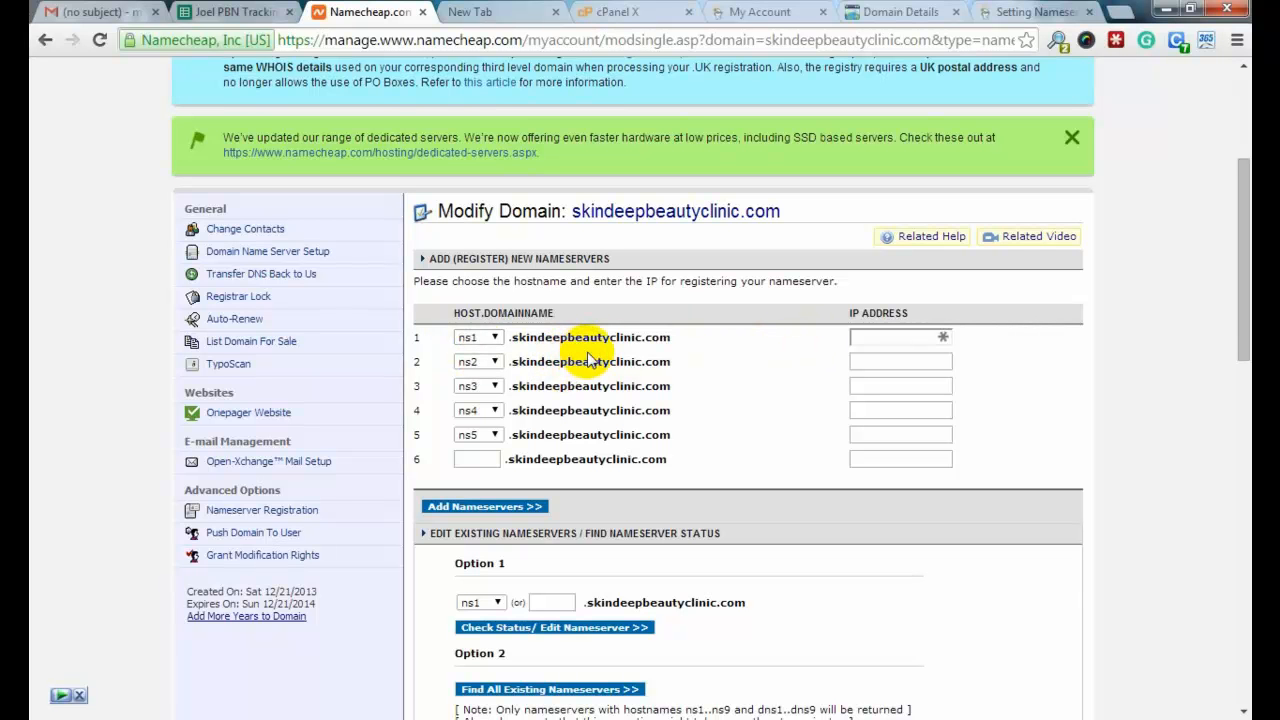
left_click(900, 336)
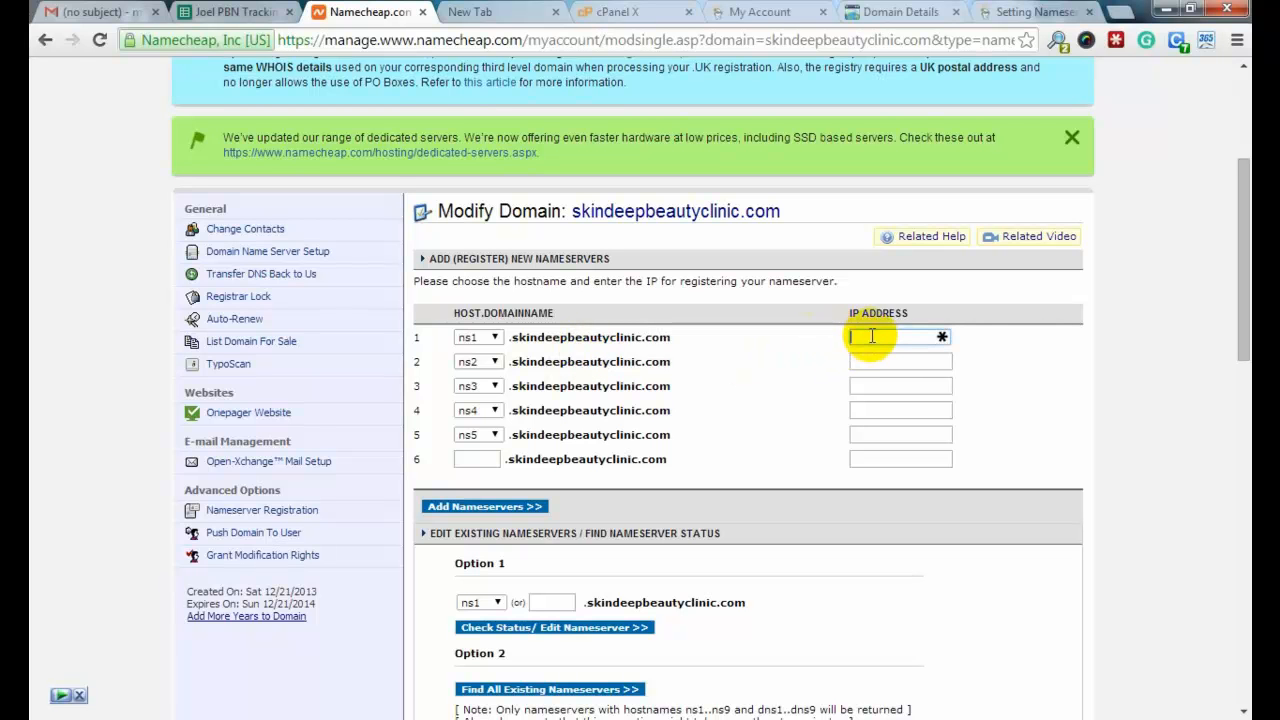
type("72.29.66.220")
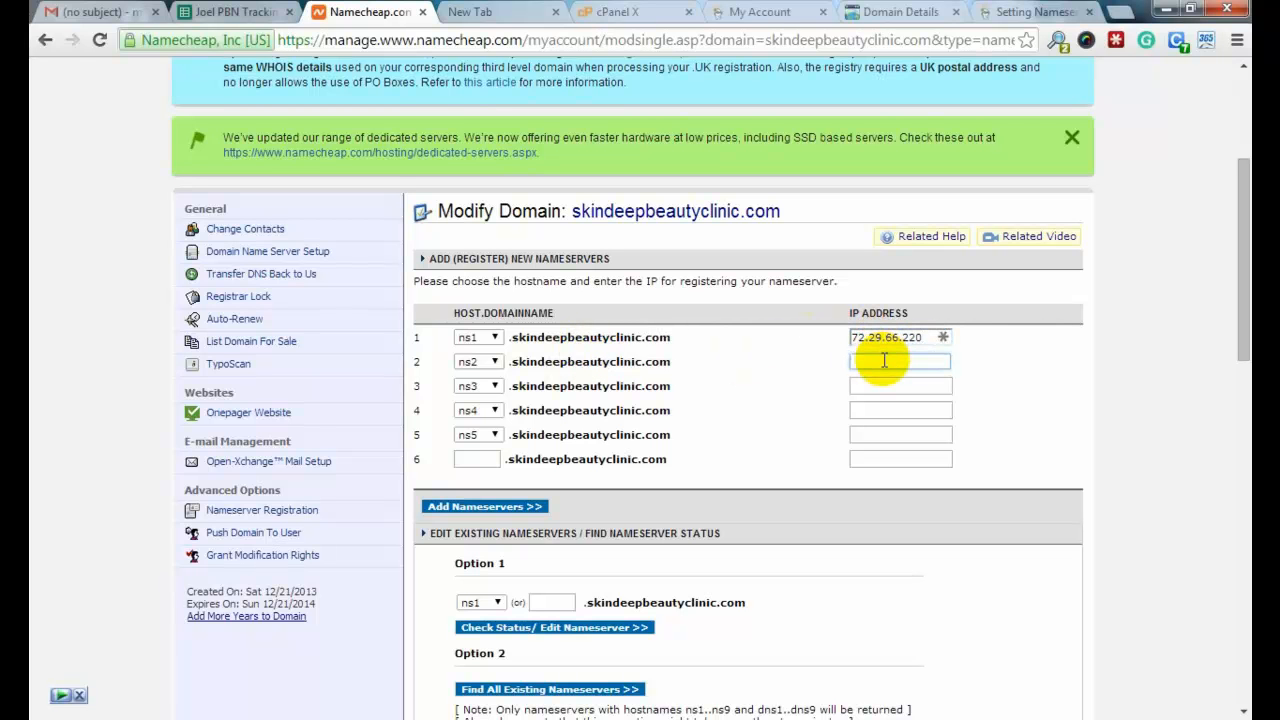
type("72.29.66.220")
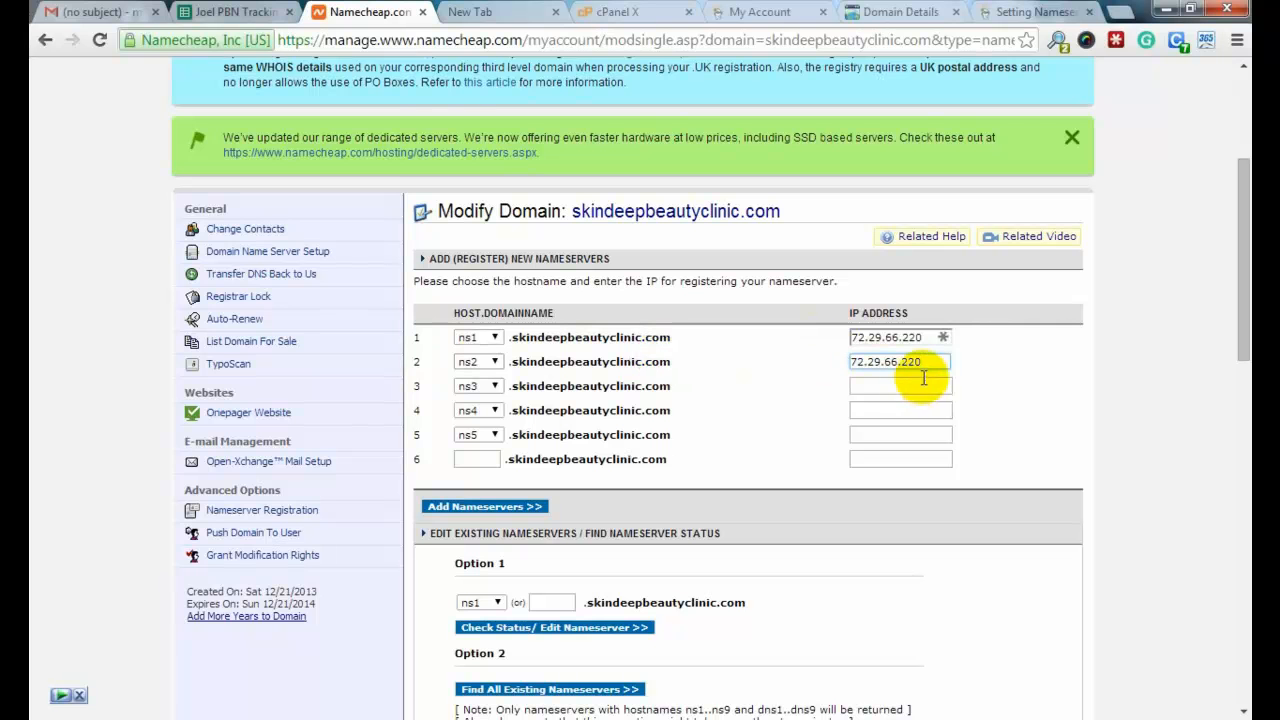
left_click(916, 362)
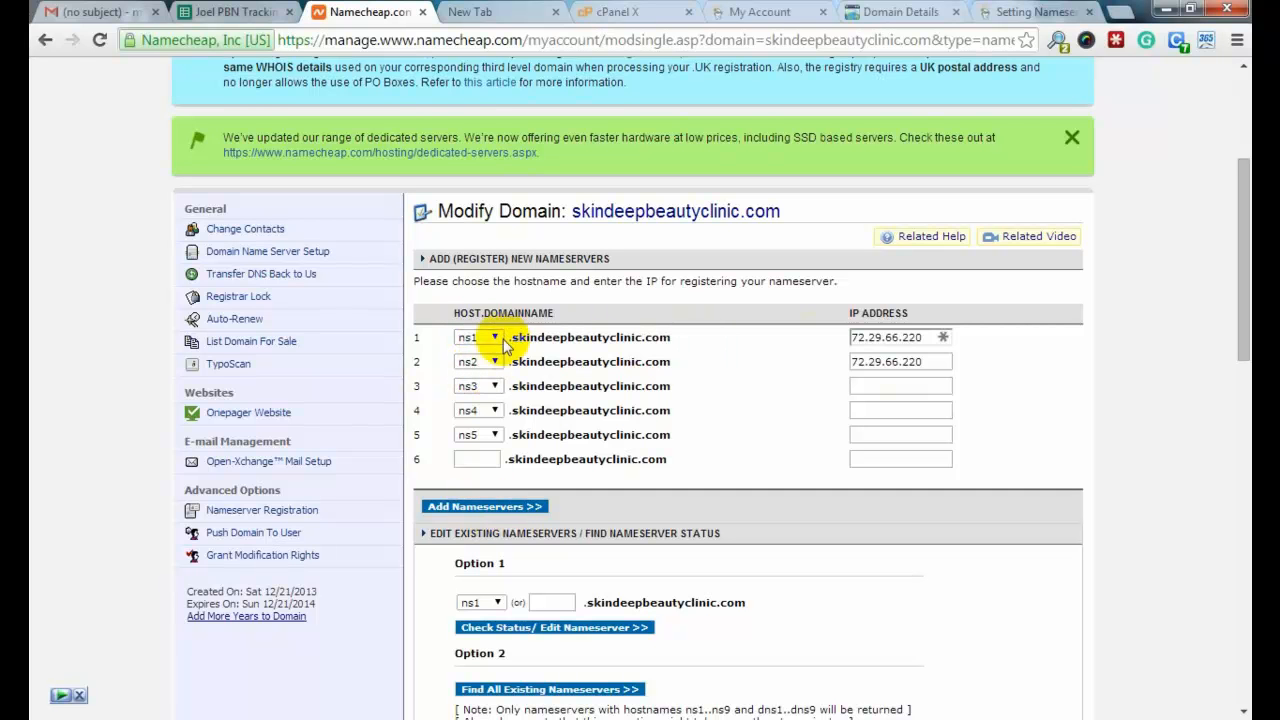
mouse_move(496, 420)
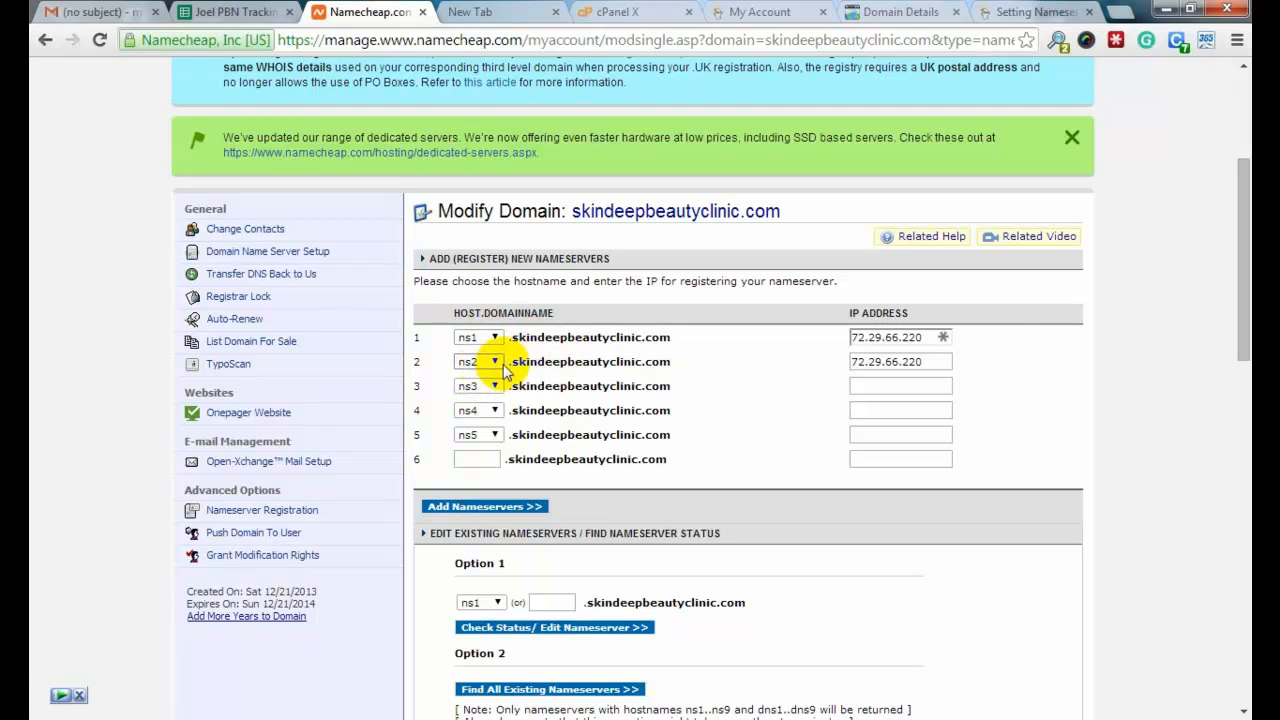
mouse_move(662, 368)
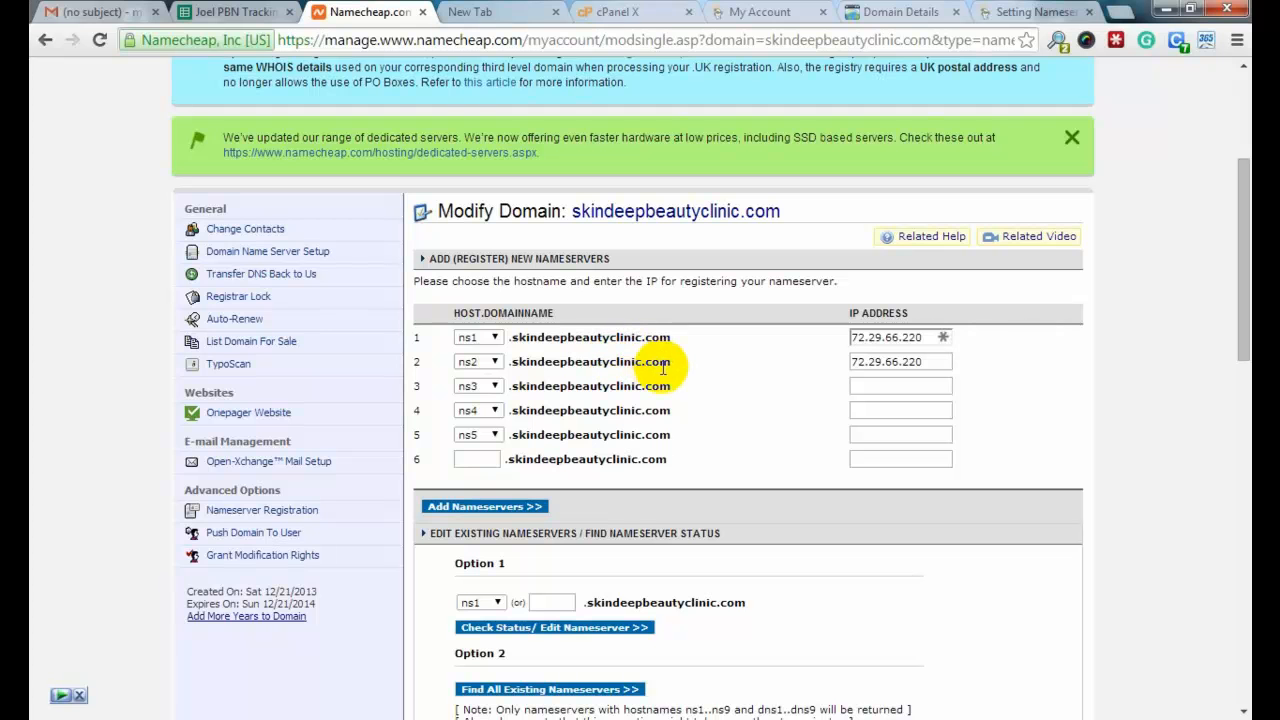
left_click(484, 506)
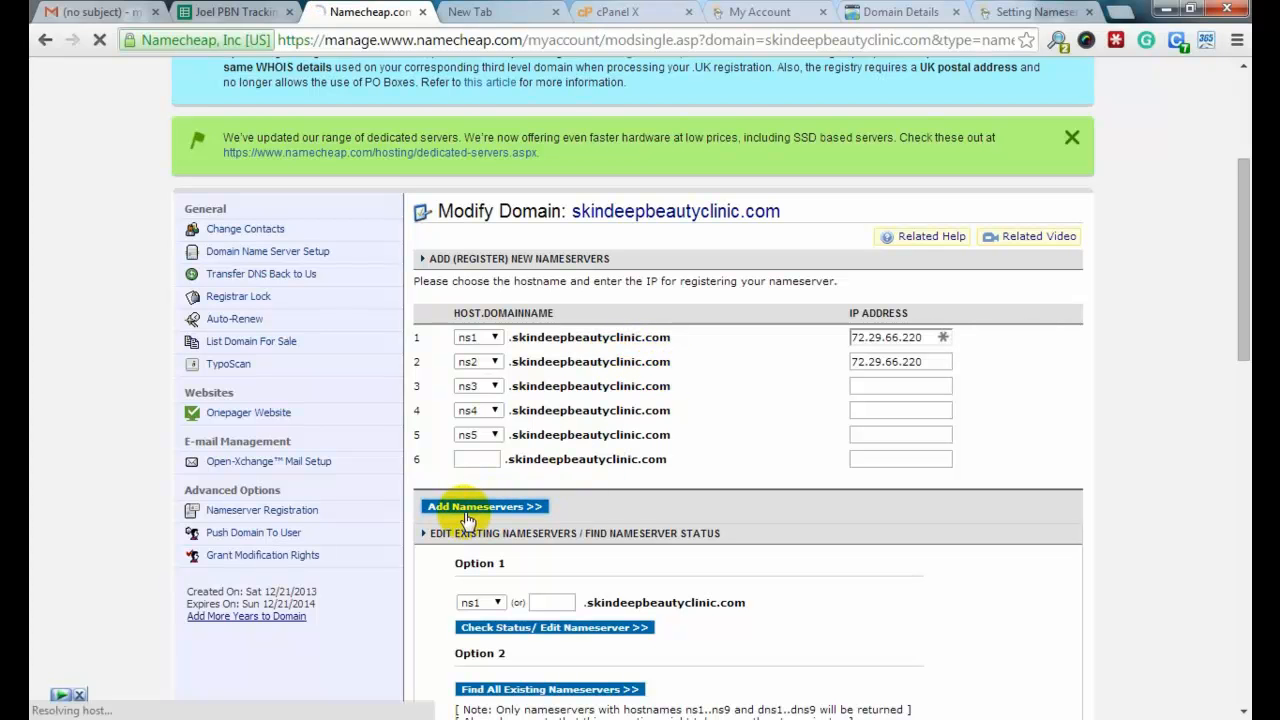
Step: Add the ns1/ns2 nameservers, confirm success, and head to Domain Name Server Setup
left_click(484, 506)
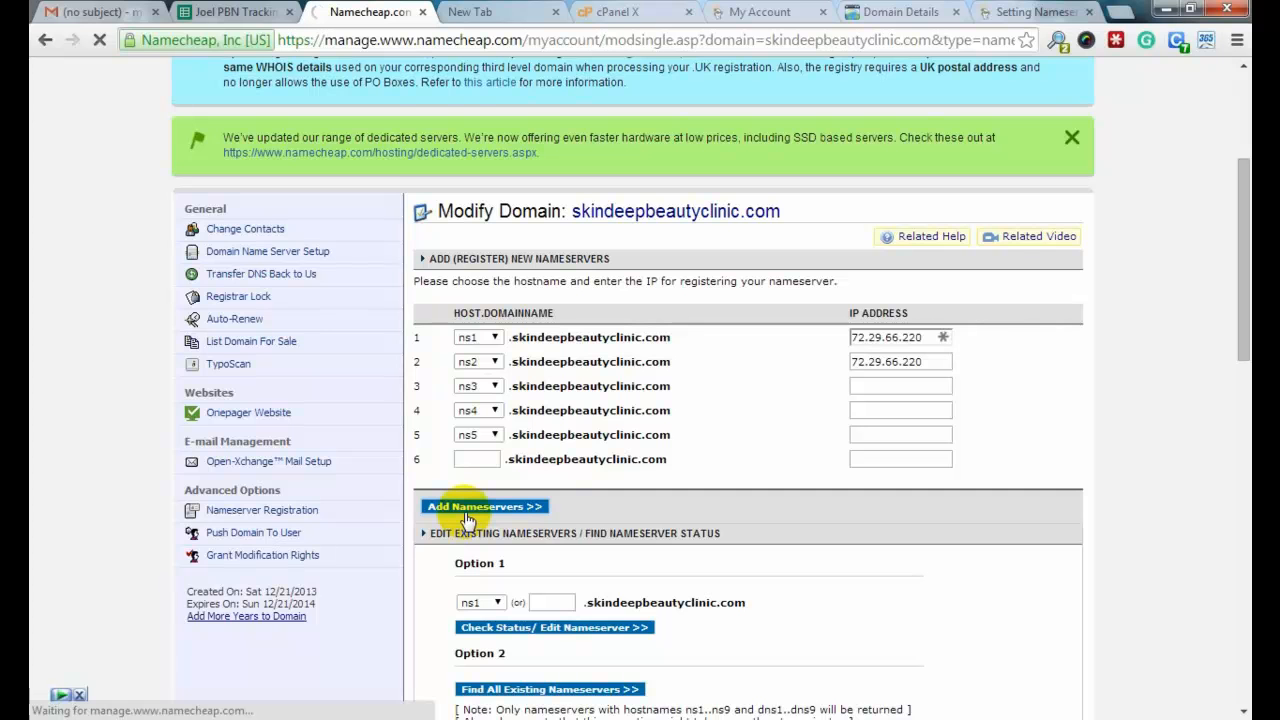
left_click(484, 506)
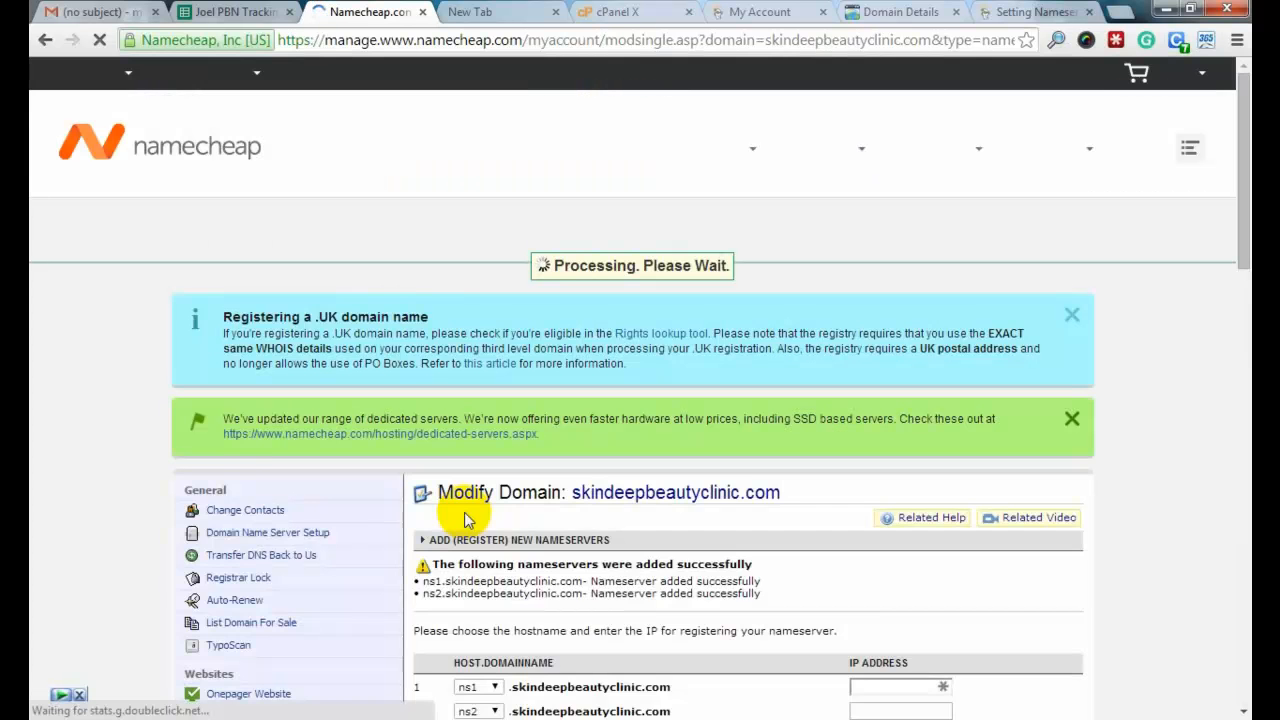
scroll("down", 3)
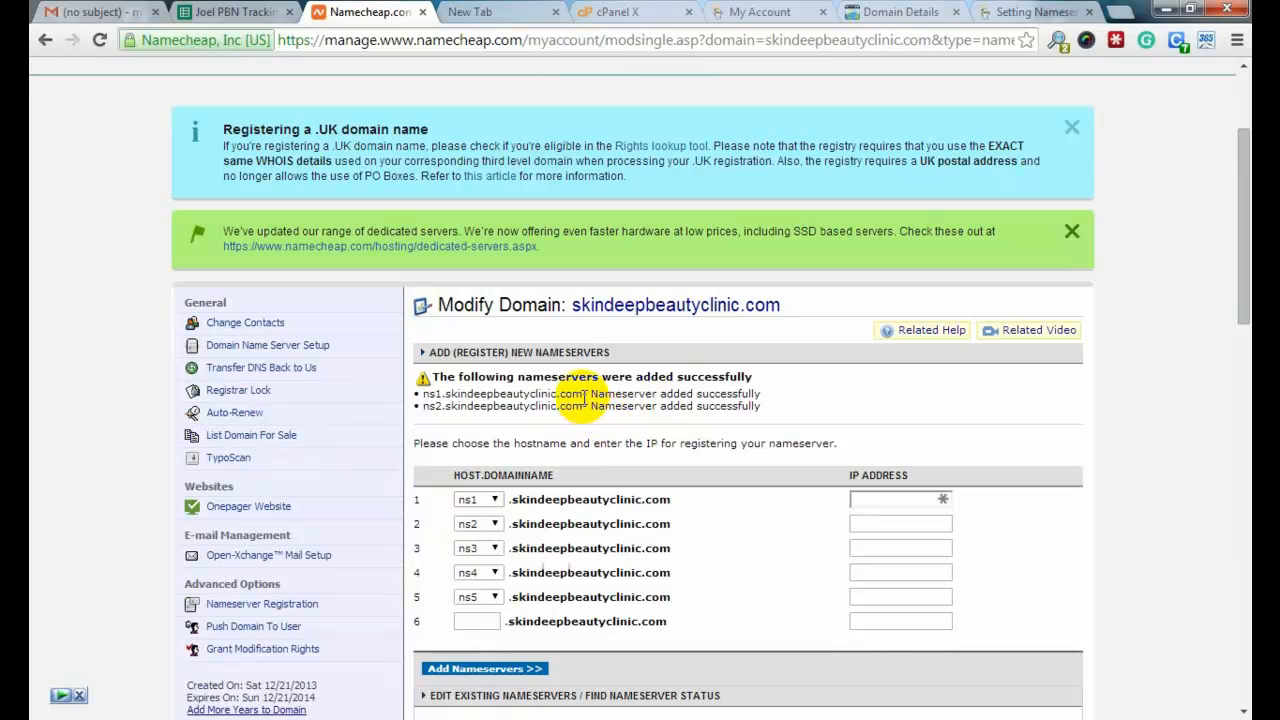
double_click(500, 392)
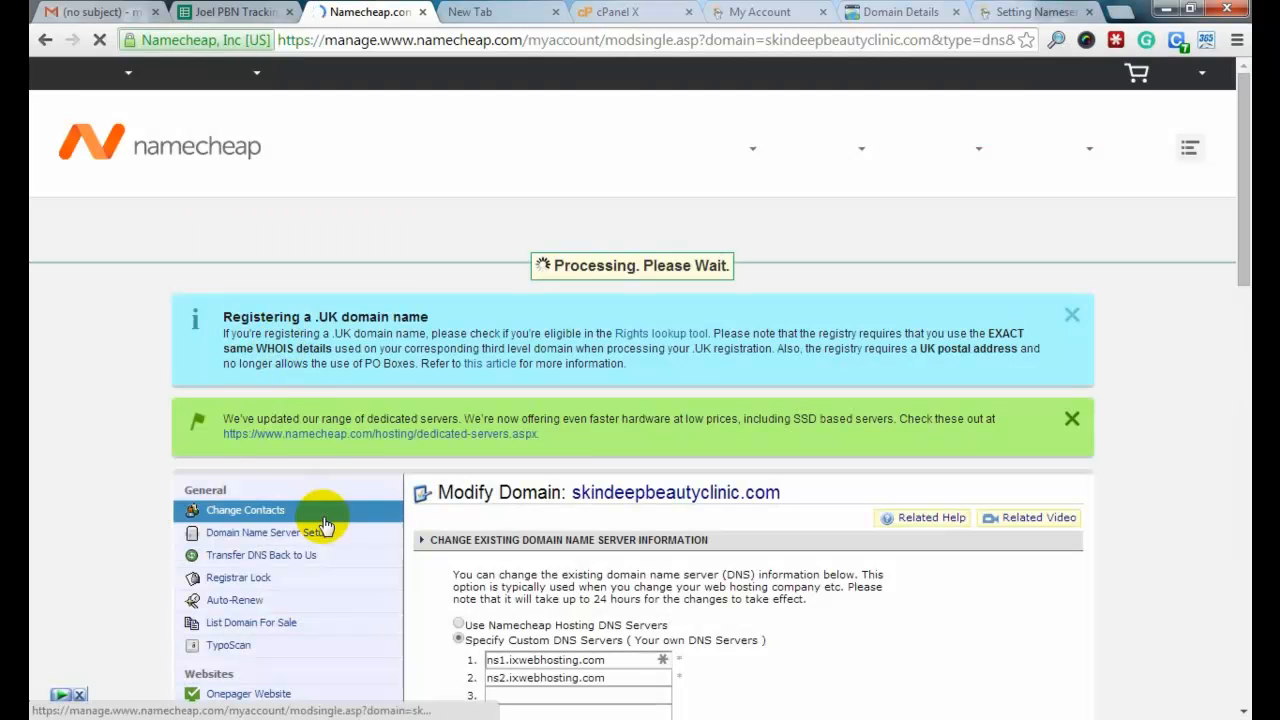
Step: Swap the ixwebhosting custom DNS entries for ns1 and ns2.skindeepbeautyclinic.com, checking the PBN sheet
scroll("down", 3)
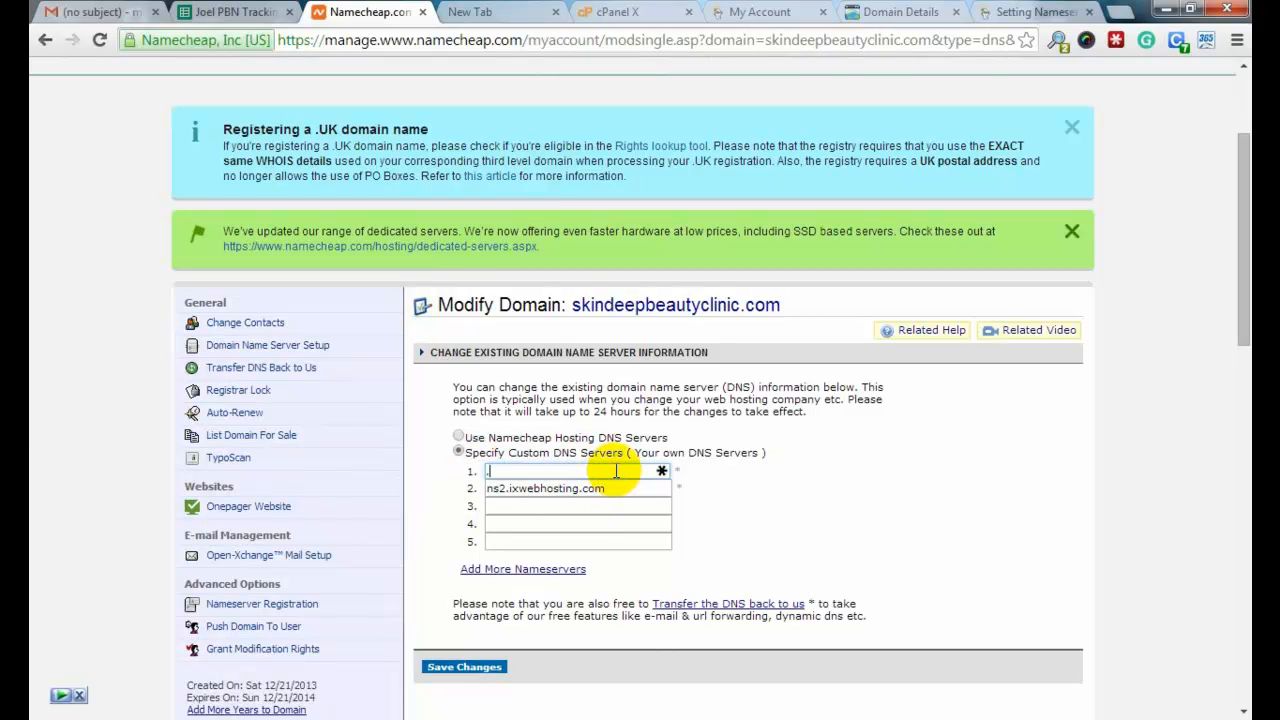
left_click(576, 488)
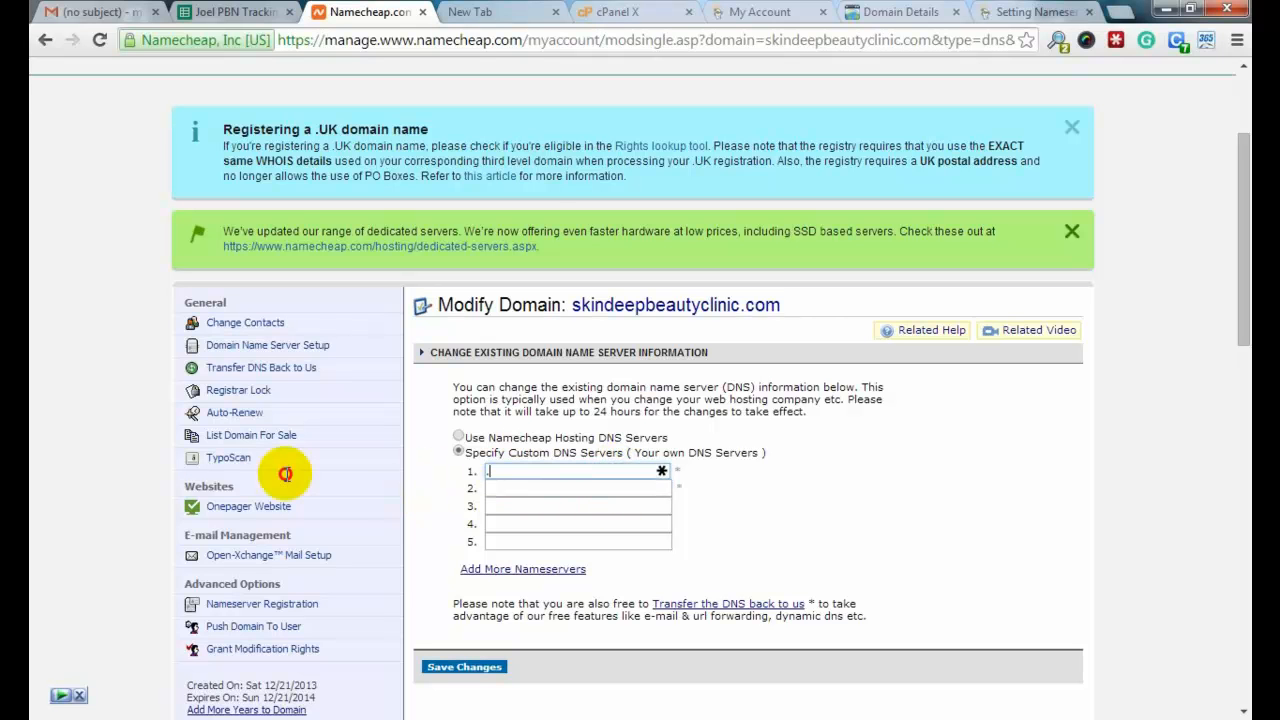
left_click(230, 12)
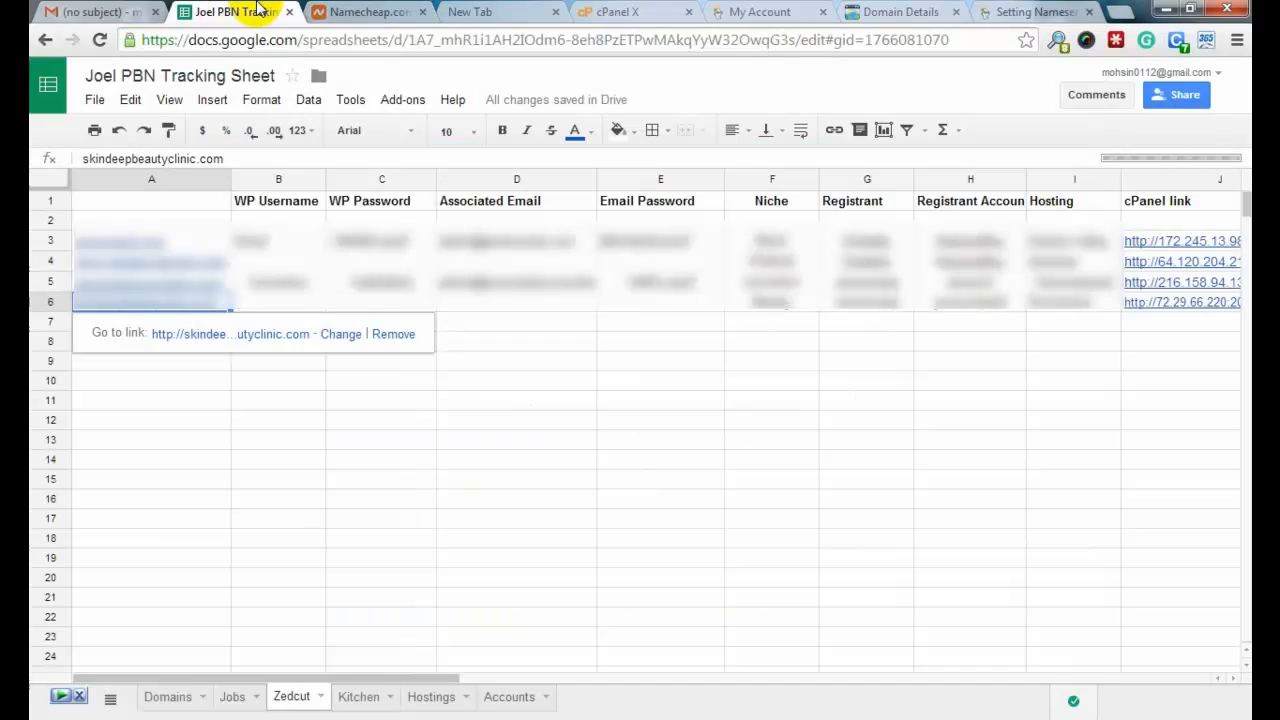
left_click(228, 332)
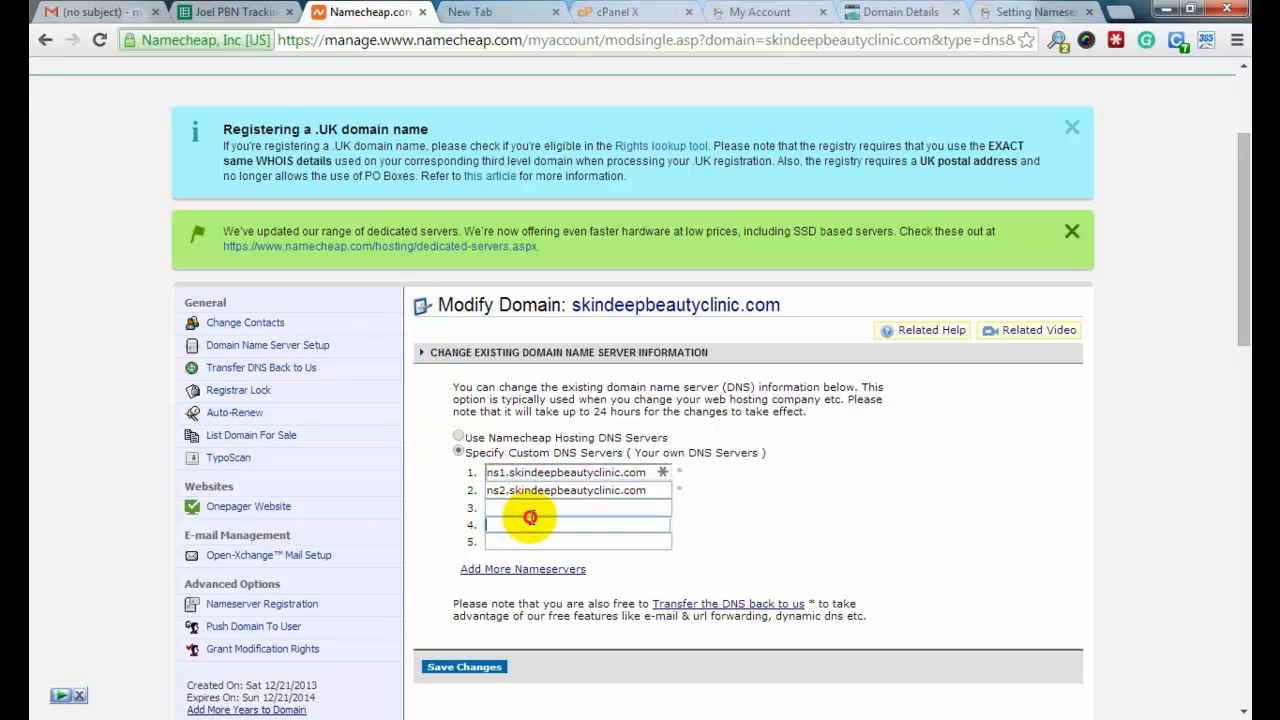
left_click(464, 668)
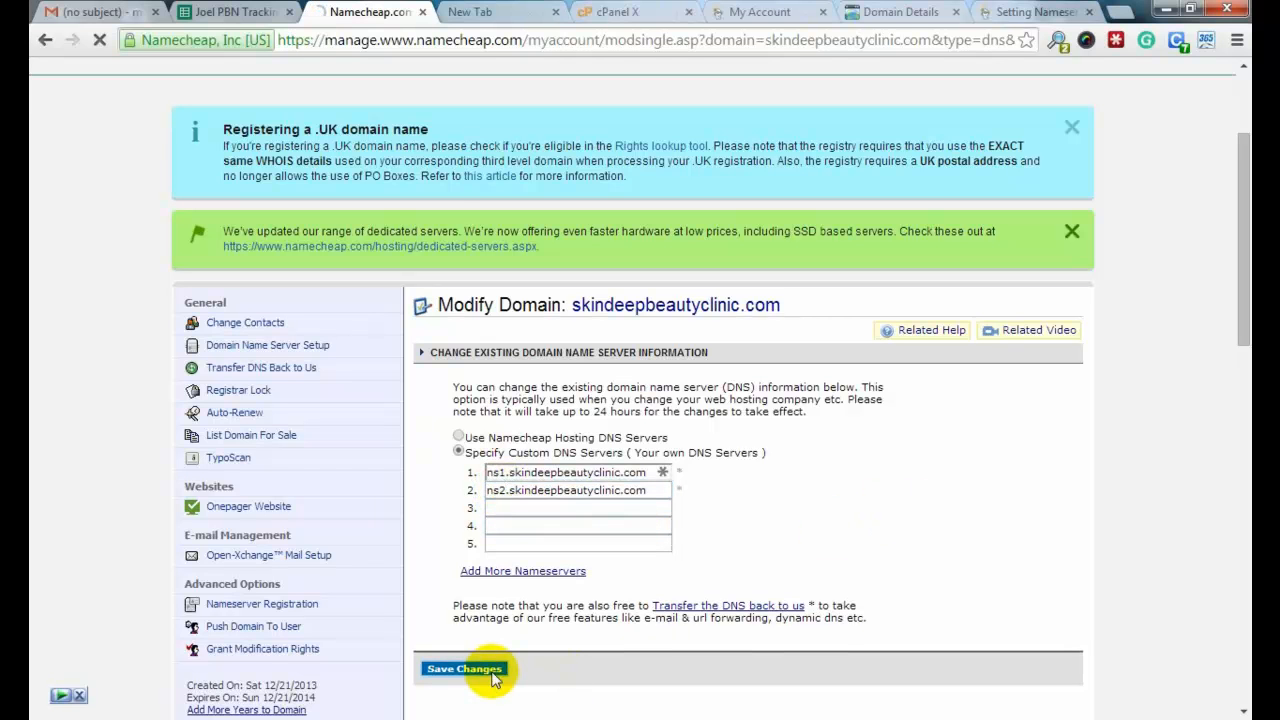
Step: Save changes and confirm the 'Nameservers Updated Successfully' message
left_click(464, 668)
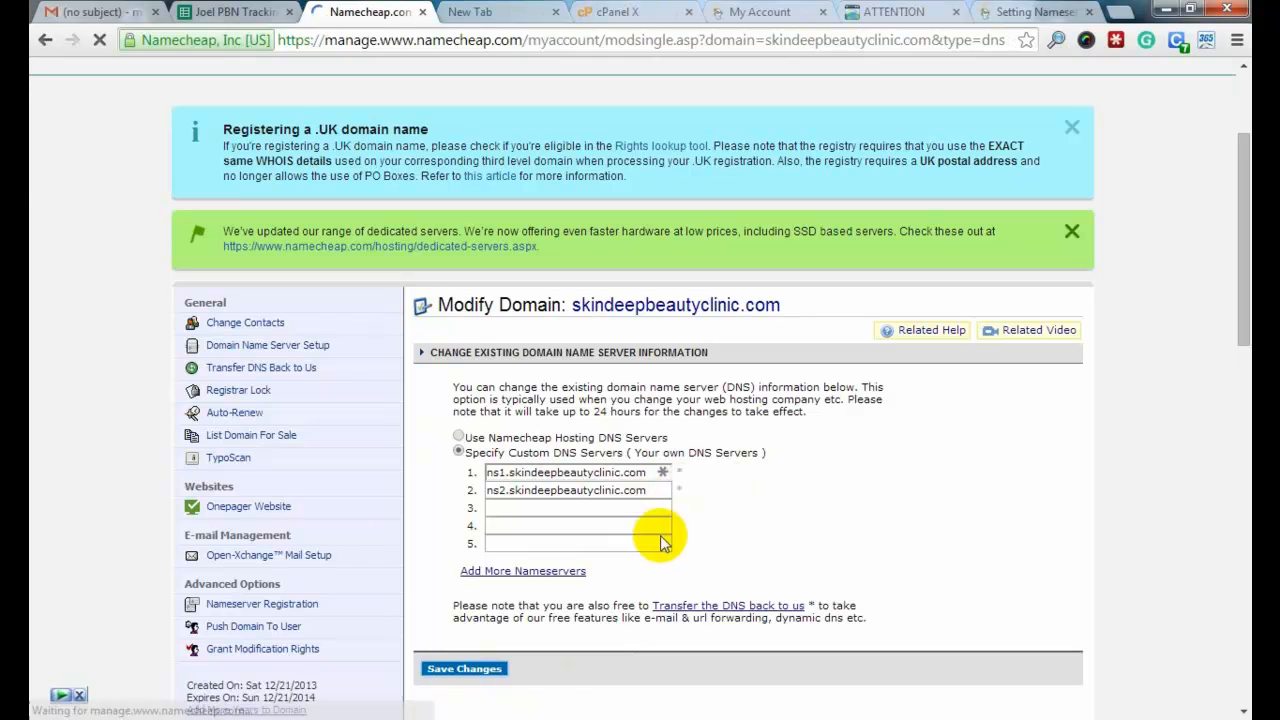
left_click(464, 668)
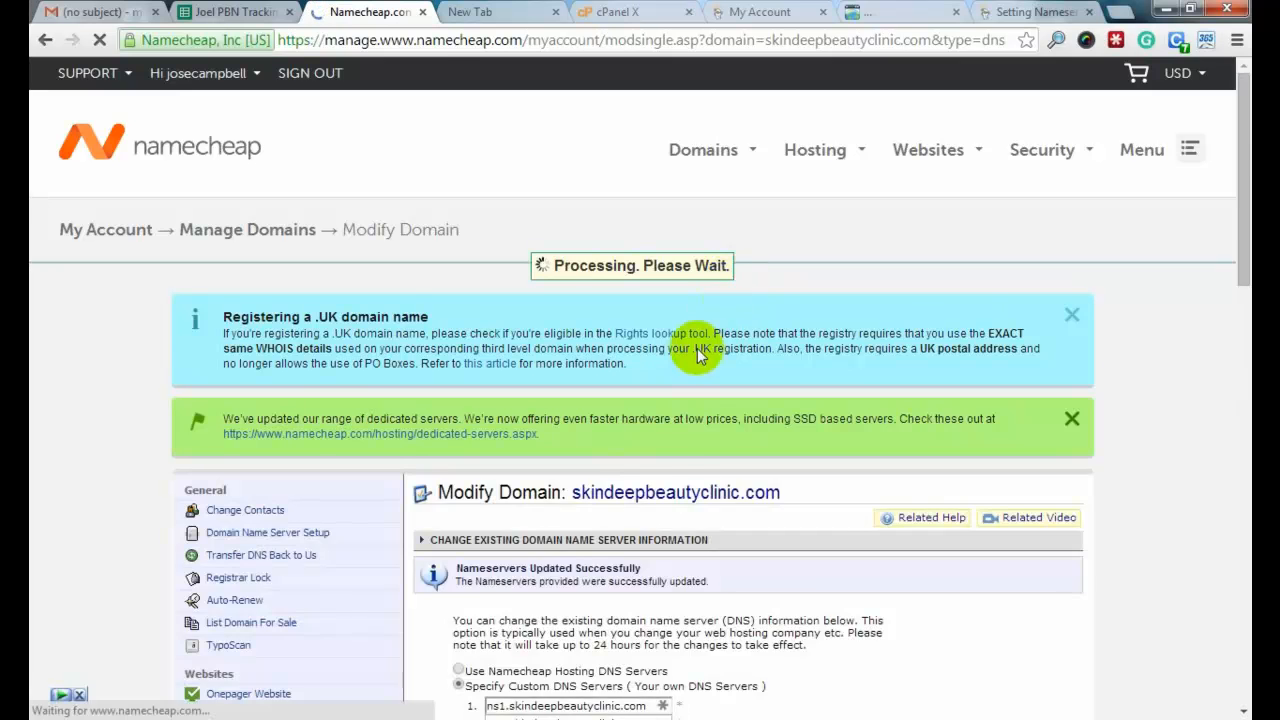
scroll("down", 3)
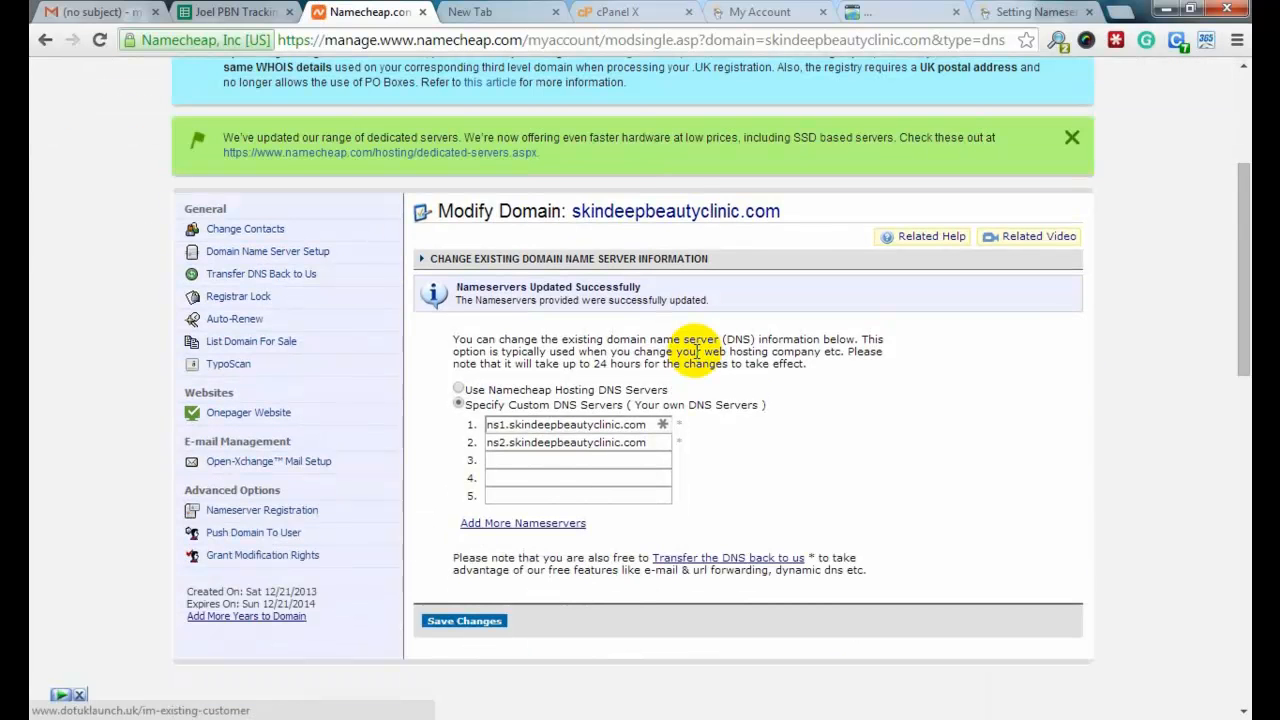